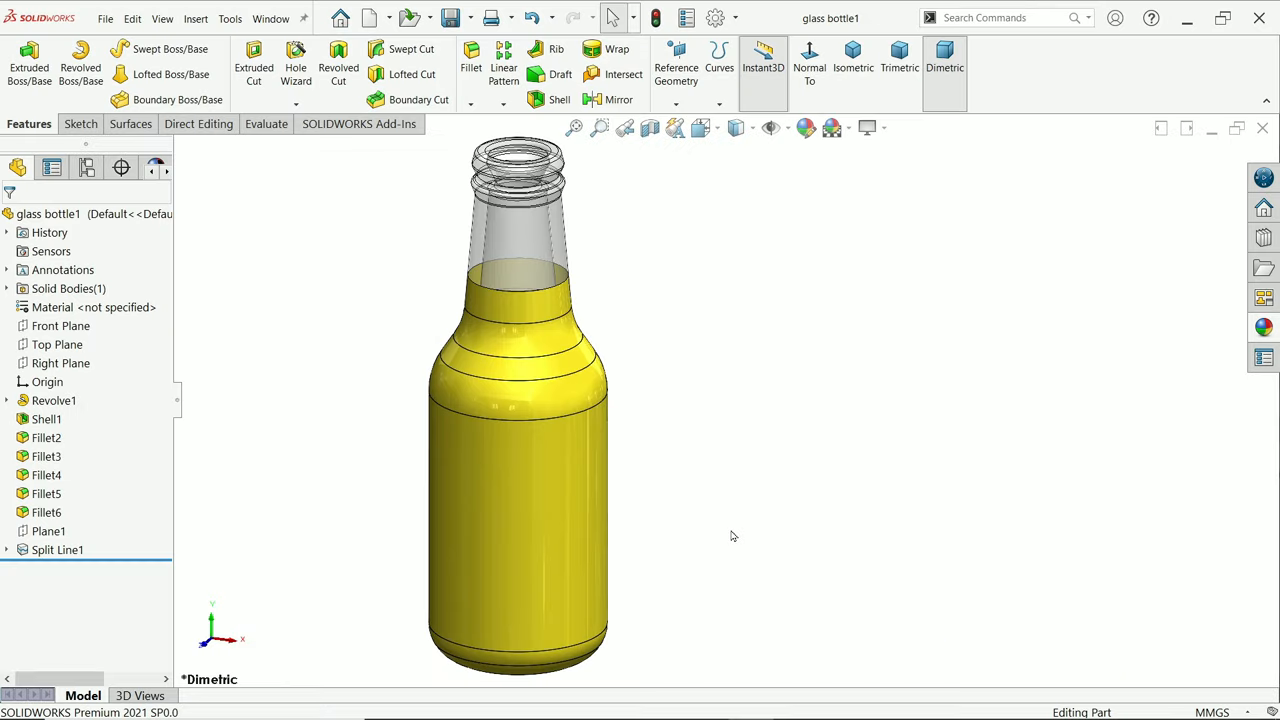
{"action": "mouse_move", "coordinate": [742, 546]}
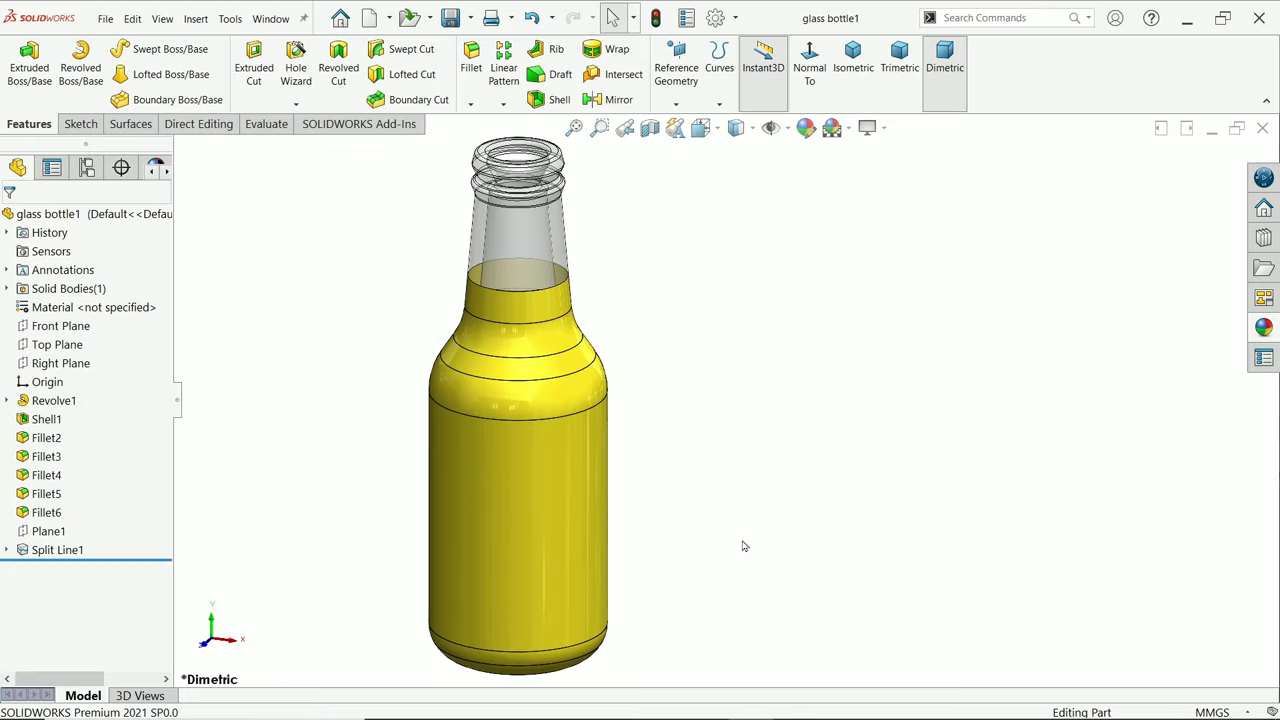
{"action": "mouse_move", "coordinate": [648, 396]}
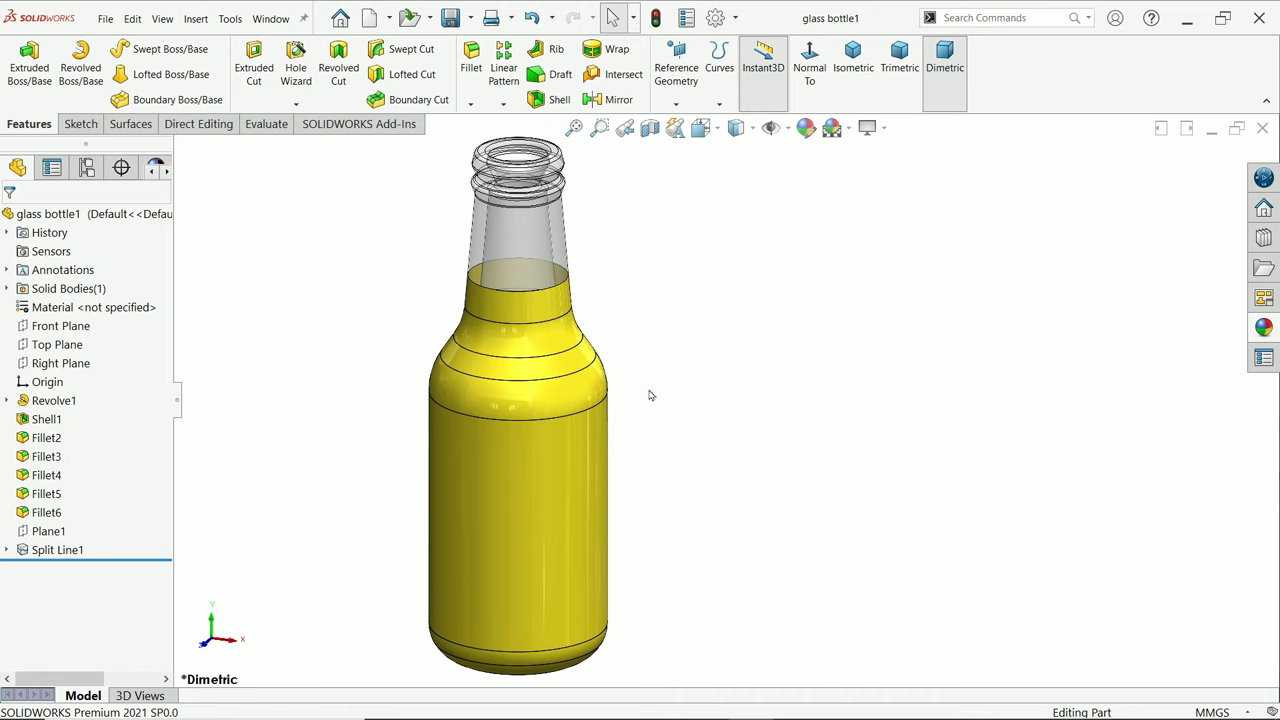
{"action": "mouse_move", "coordinate": [530, 476]}
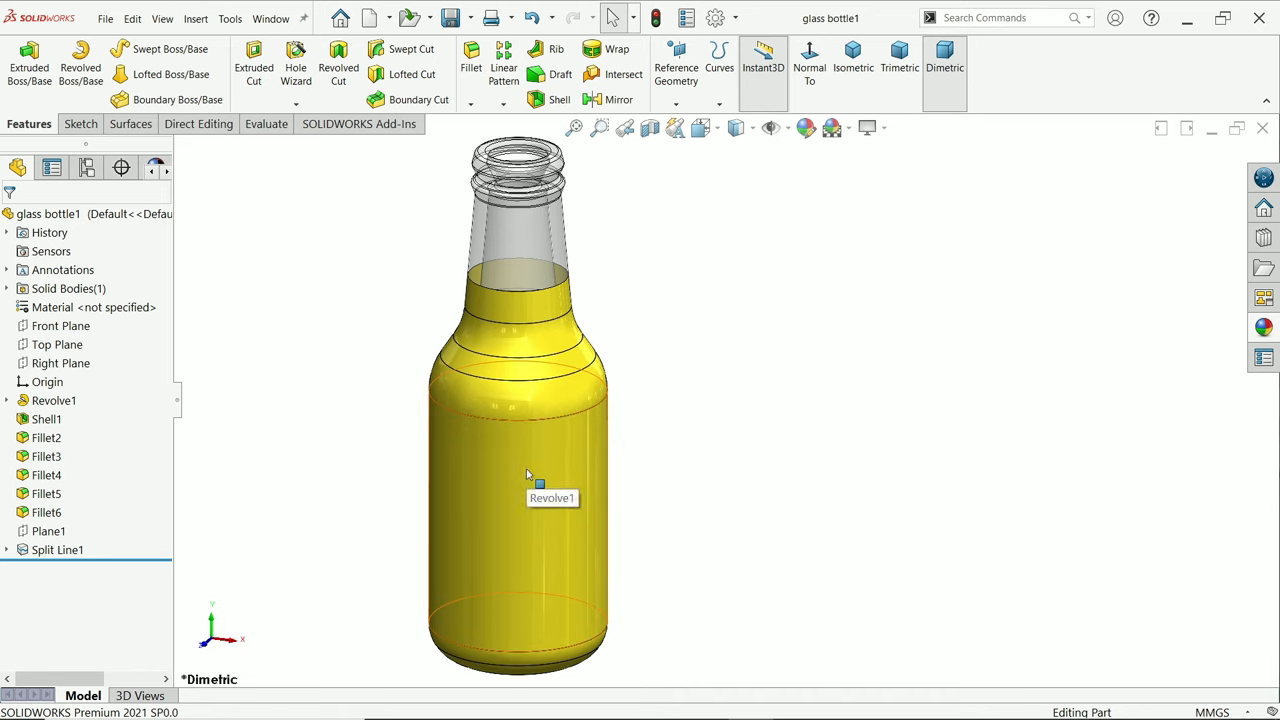
{"action": "mouse_move", "coordinate": [676, 368]}
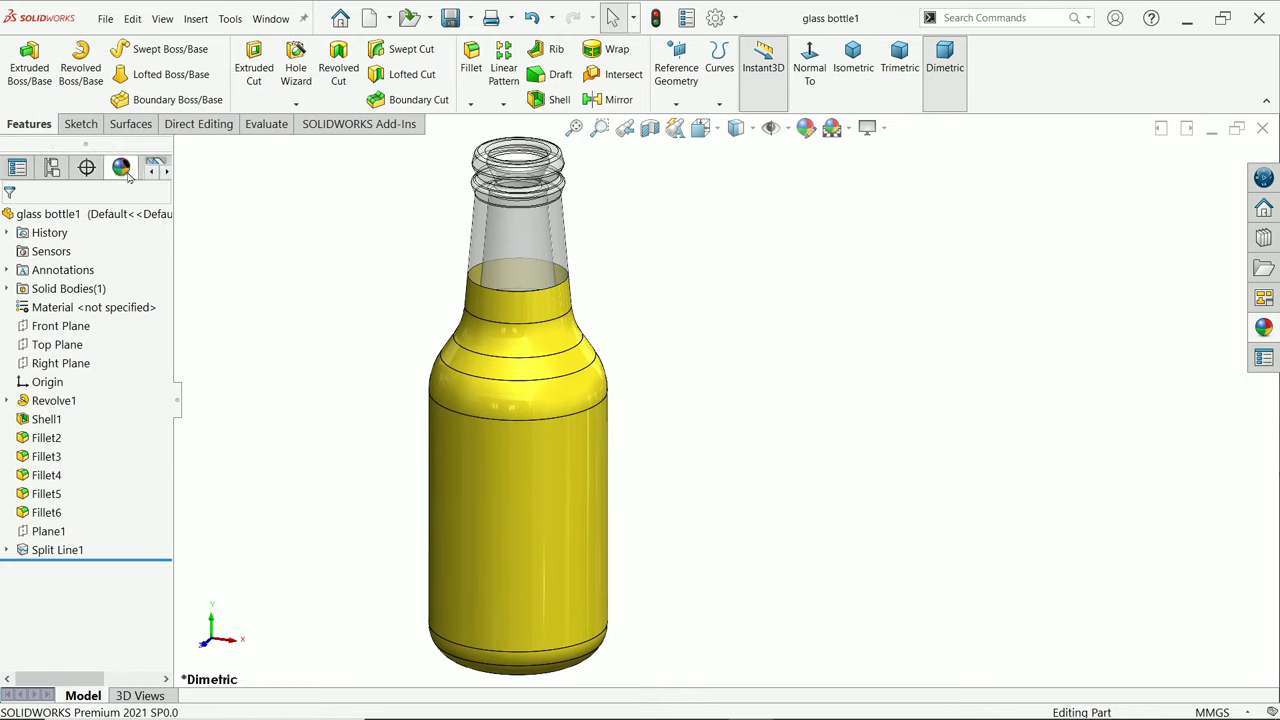
{"action": "mouse_move", "coordinate": [120, 168]}
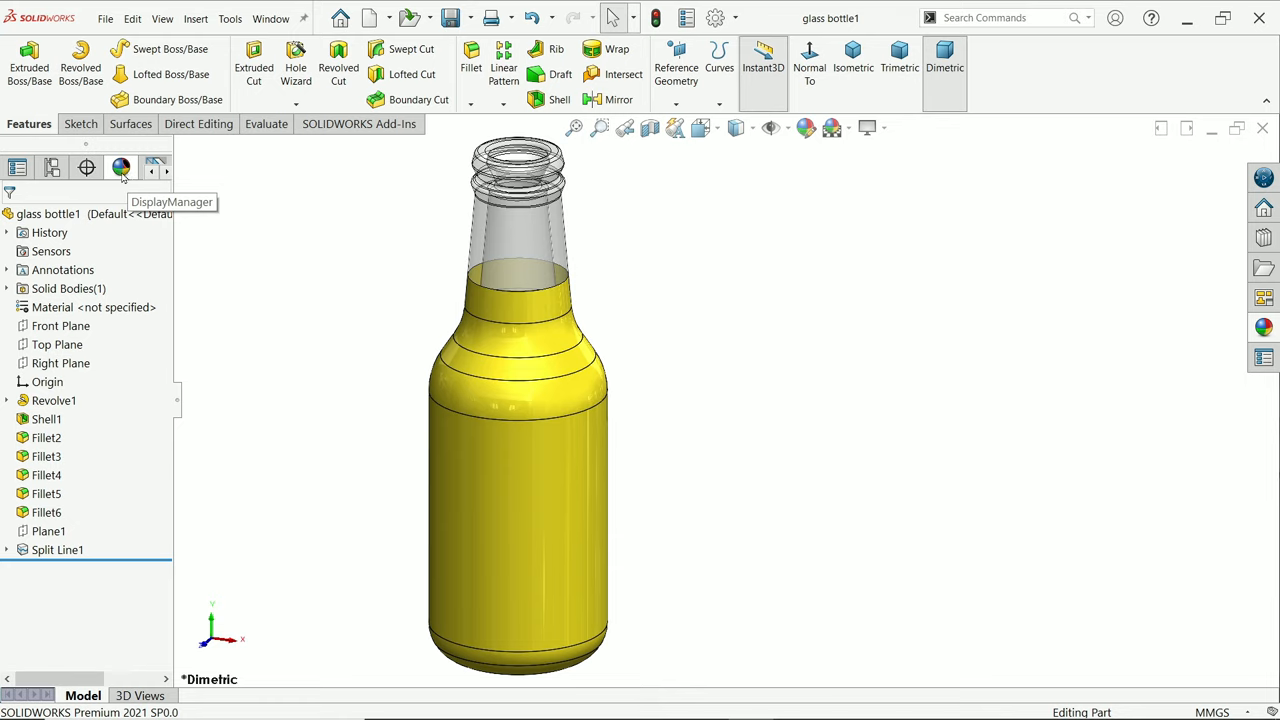
- Switch to the DisplayManager to manage the bottle's appearances and decals
{"action": "left_click", "coordinate": [120, 168]}
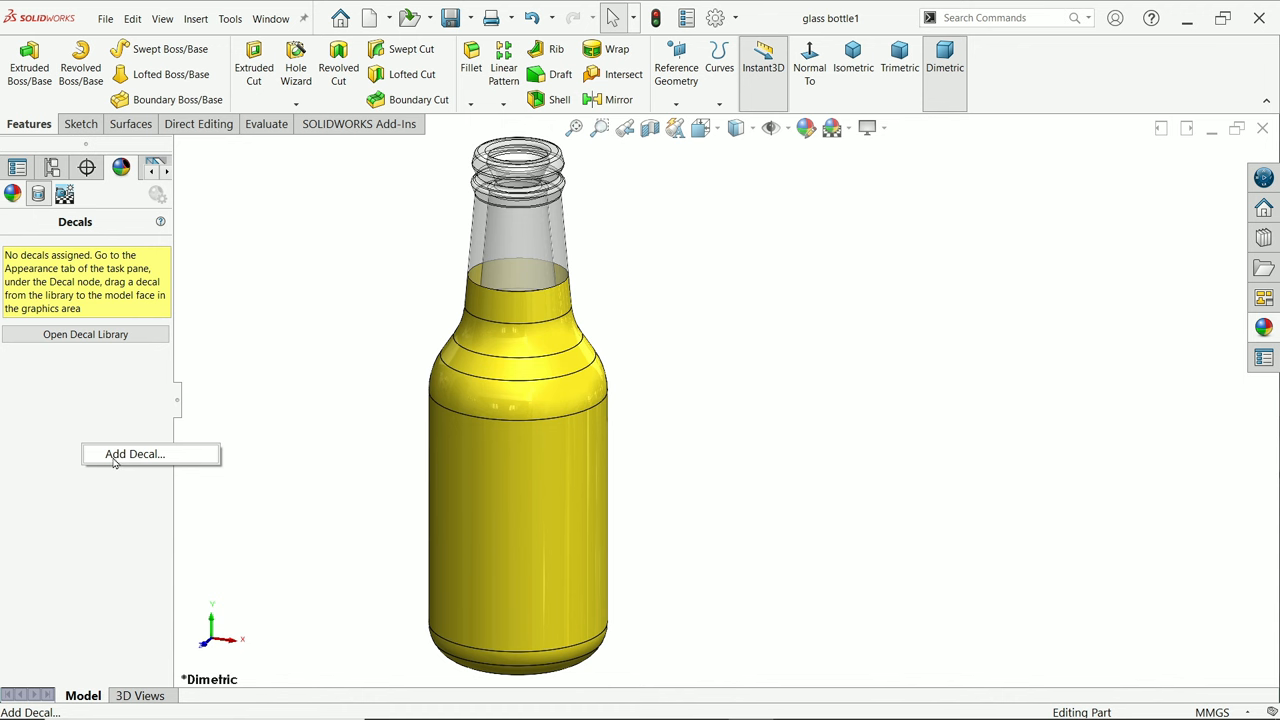
- Start a new decal, browse the built-in Decals > logos library, then close the task pane
{"action": "left_click", "coordinate": [136, 454]}
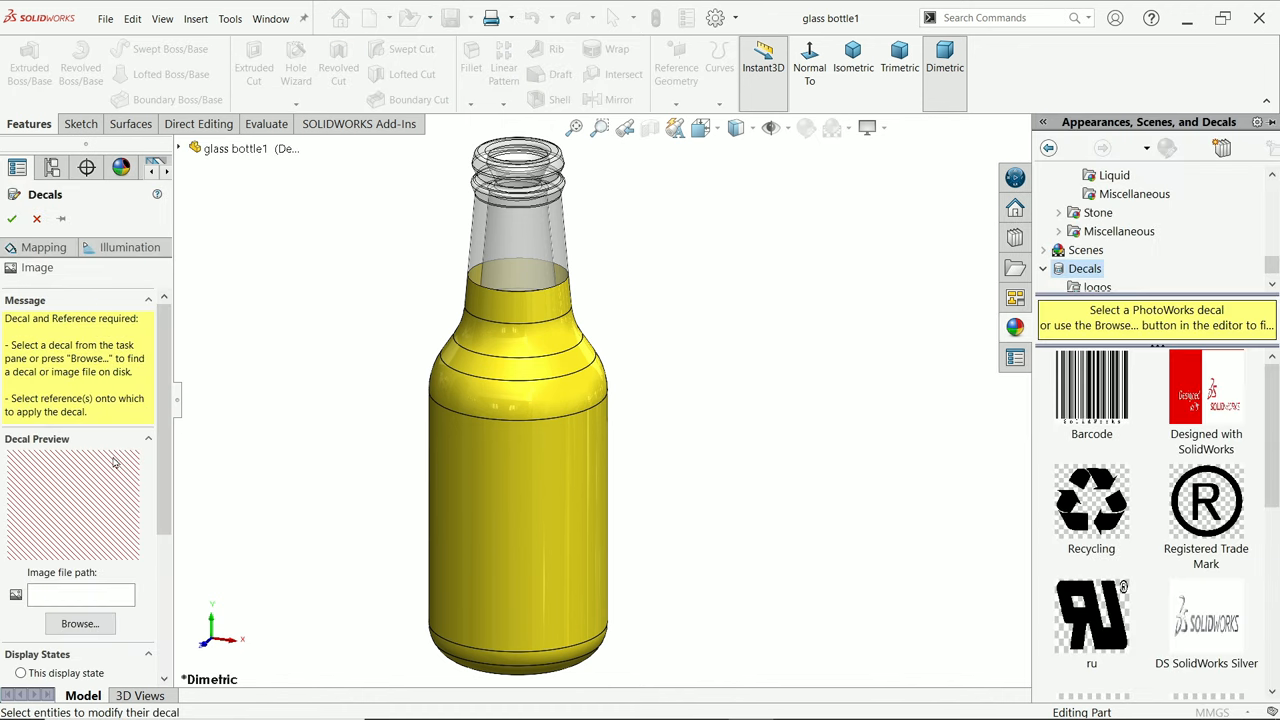
{"action": "mouse_move", "coordinate": [1118, 232]}
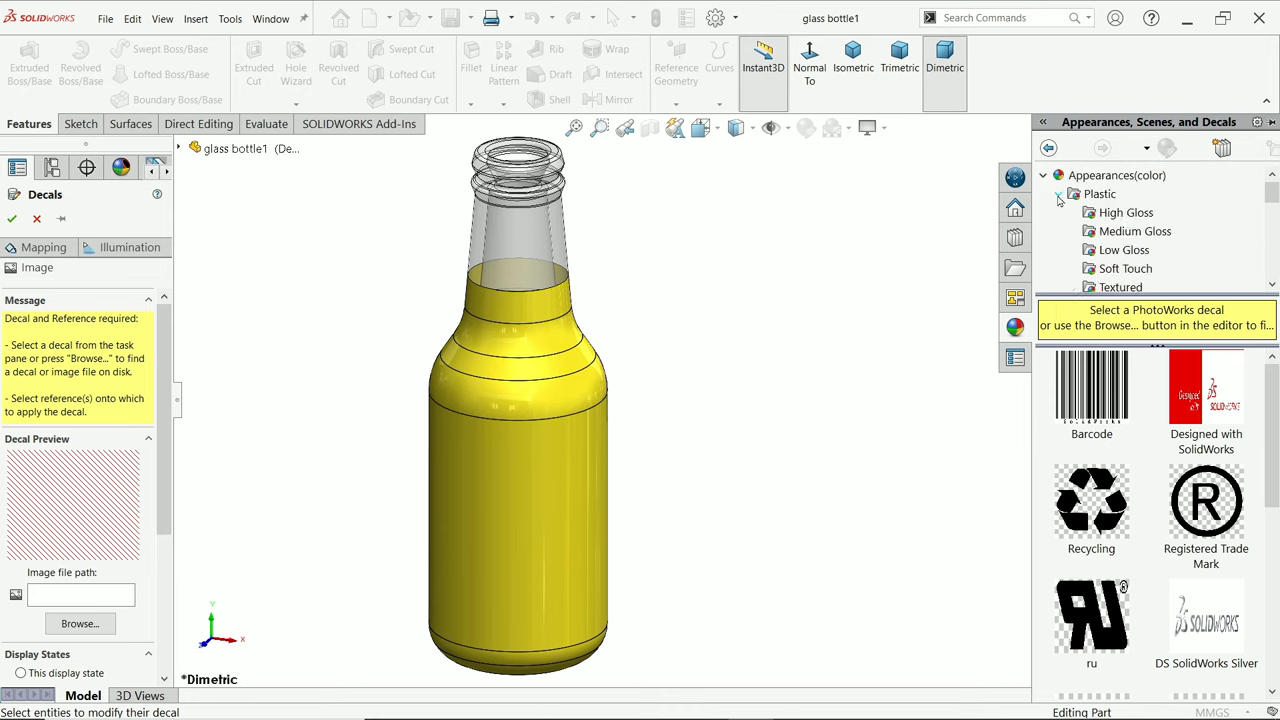
{"action": "left_click", "coordinate": [1084, 212]}
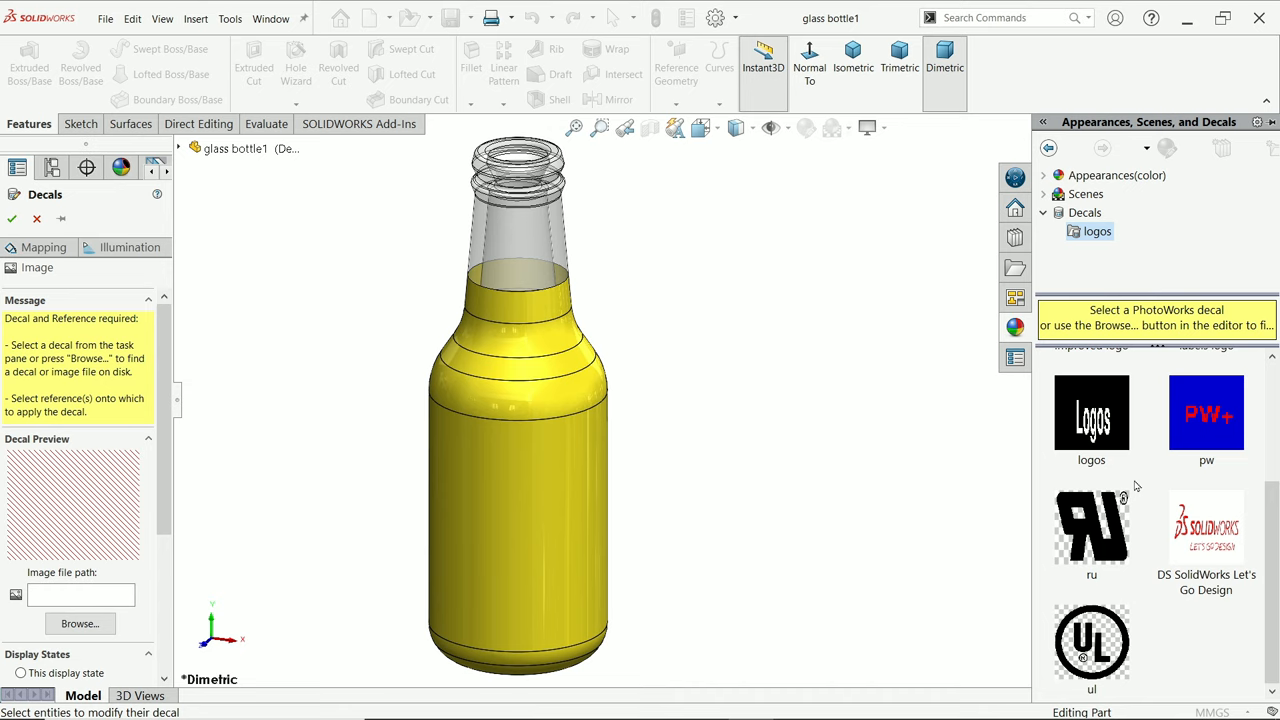
{"action": "mouse_move", "coordinate": [1132, 480]}
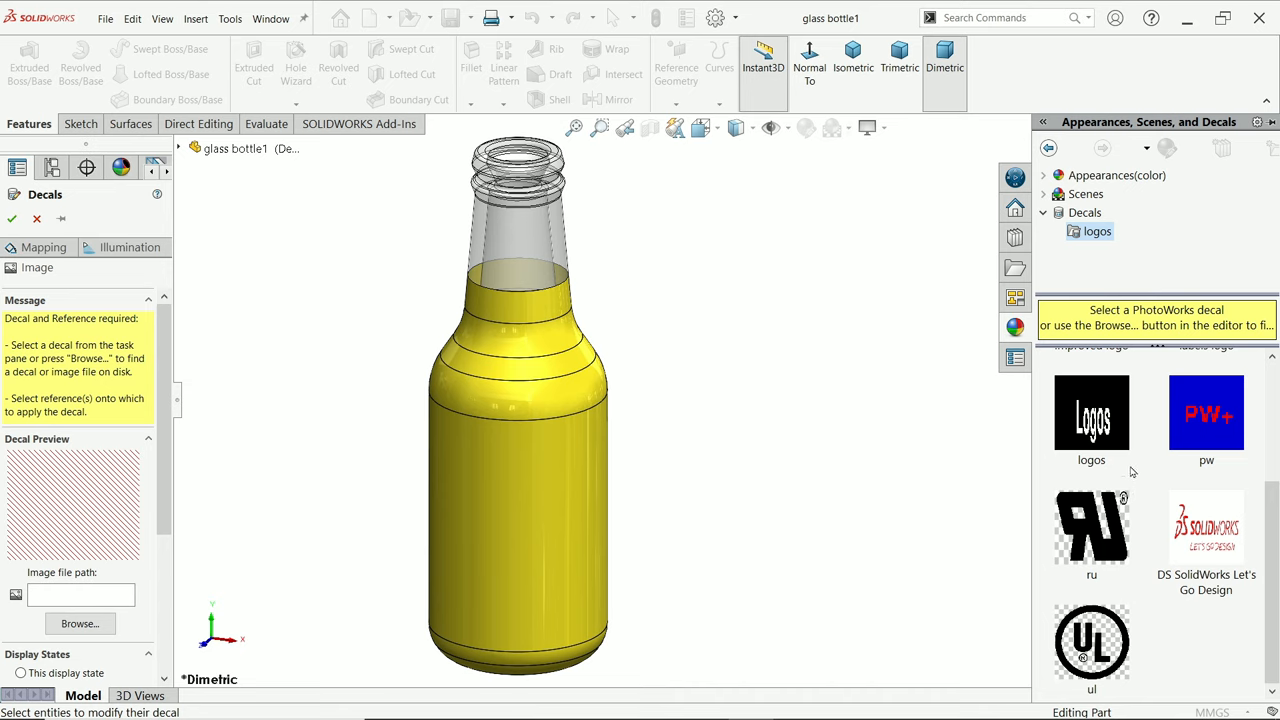
{"action": "mouse_move", "coordinate": [276, 510]}
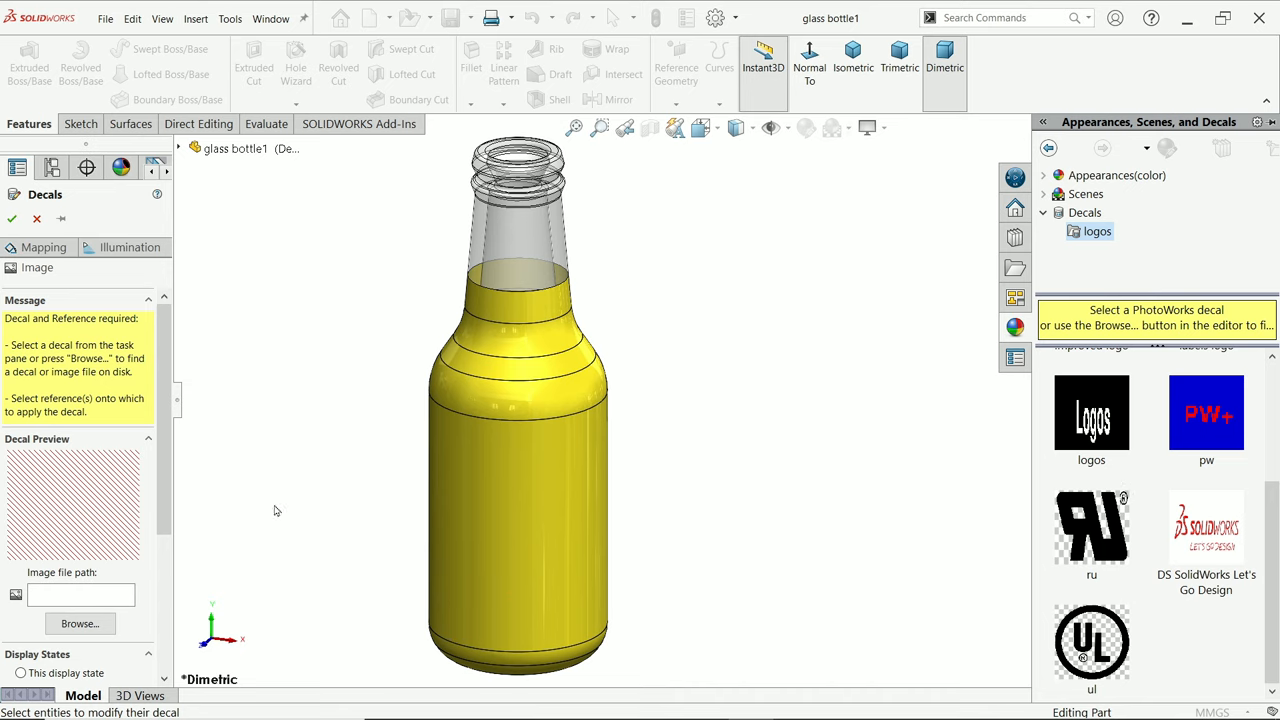
{"action": "left_click", "coordinate": [532, 462]}
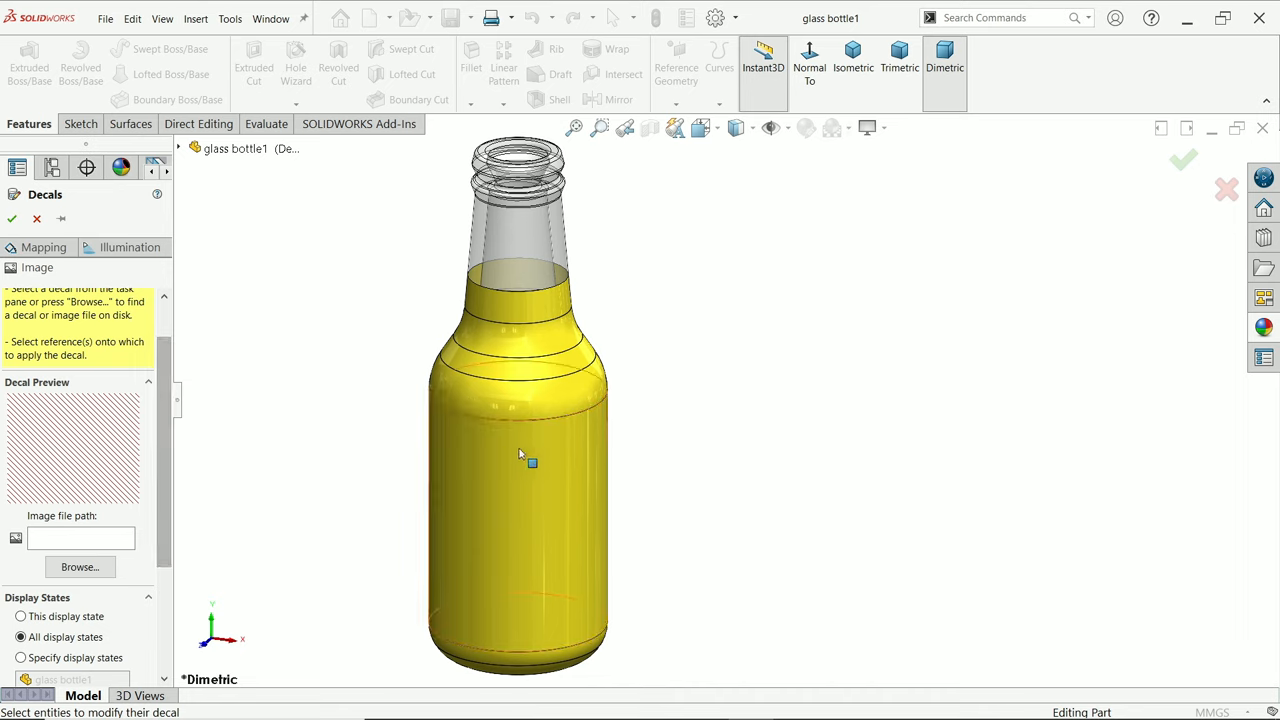
{"action": "mouse_move", "coordinate": [520, 456]}
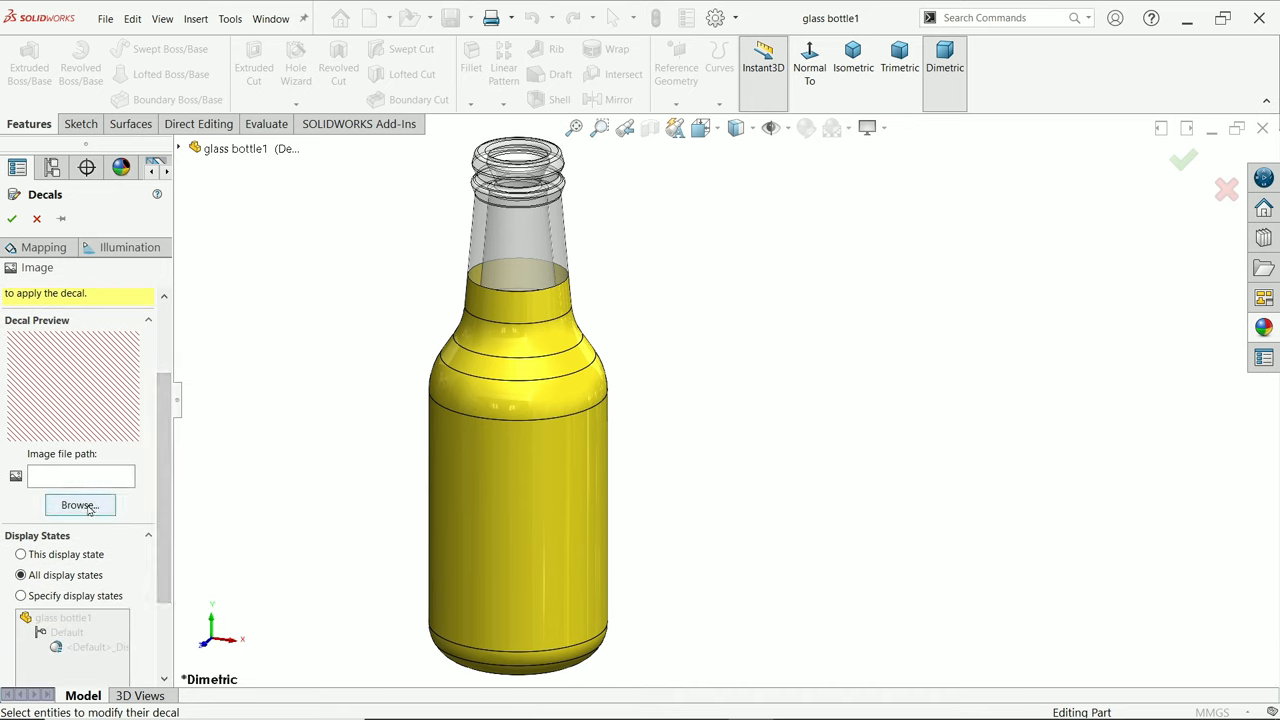
- Browse to the Desktop and load the Mango Juice image as the decal picture
{"action": "left_click", "coordinate": [80, 504]}
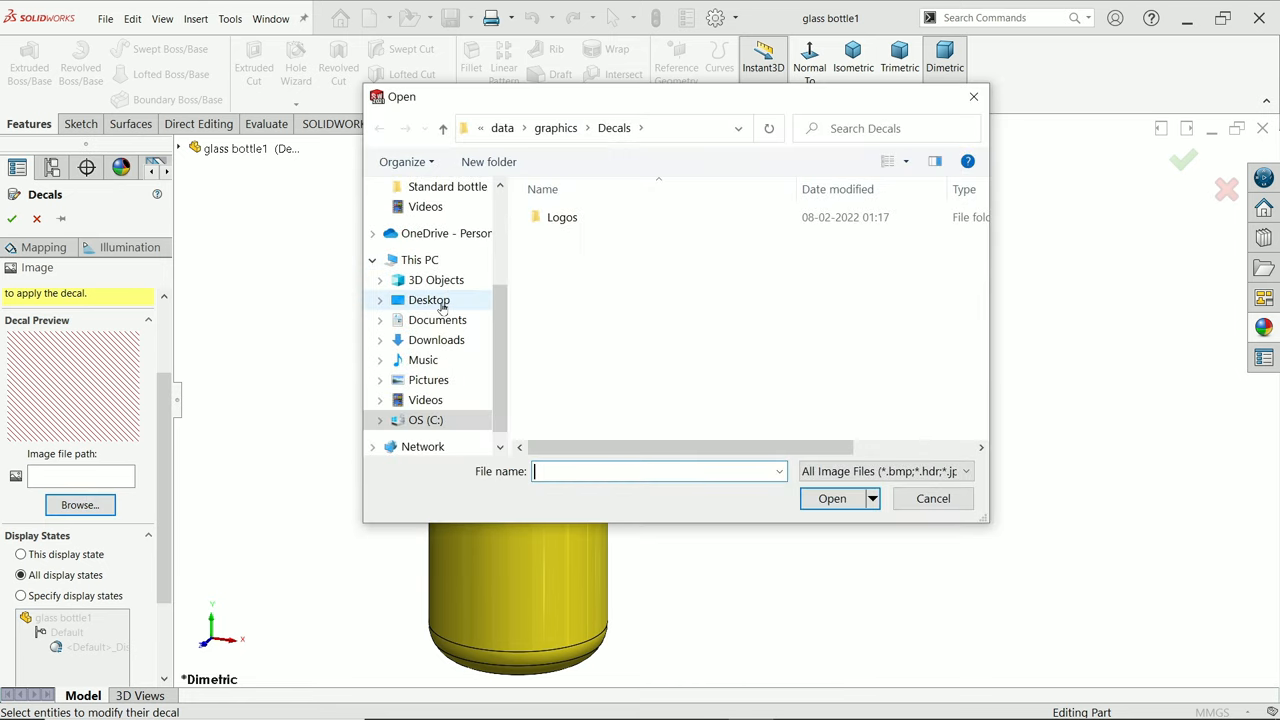
{"action": "left_click", "coordinate": [428, 300]}
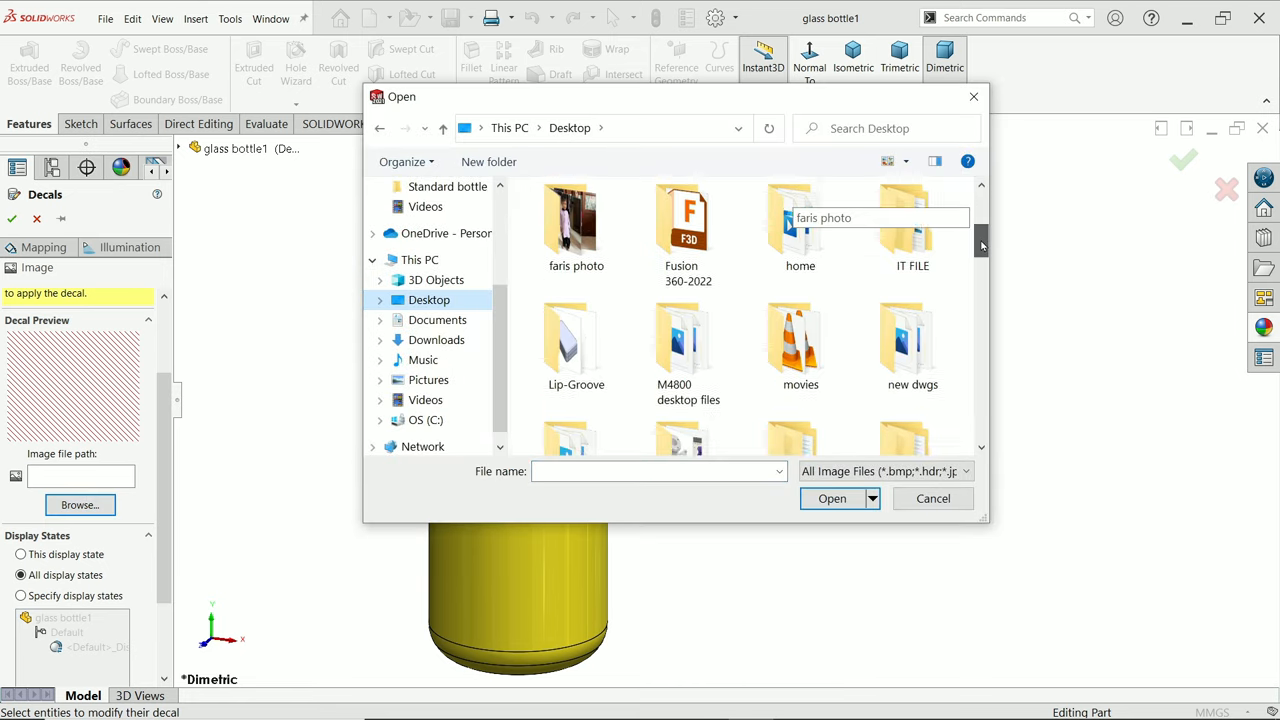
{"action": "scroll", "scroll_direction": "down", "scroll_amount": 3}
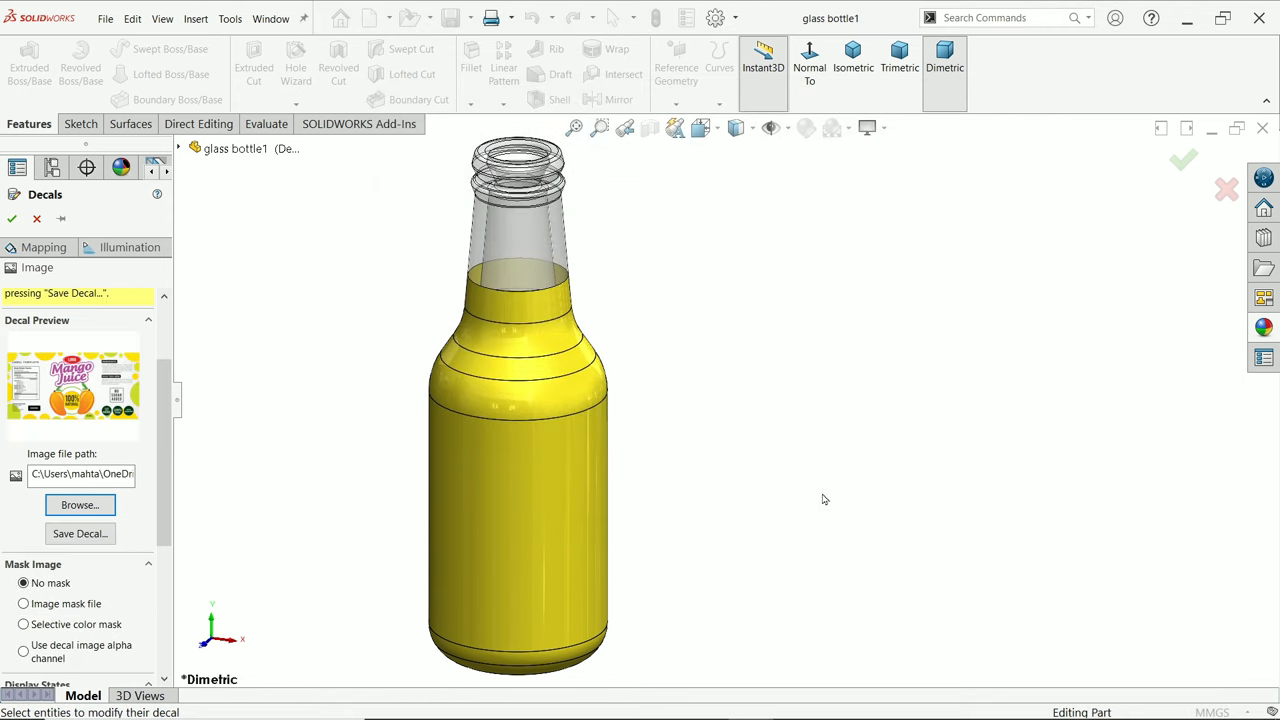
{"action": "mouse_move", "coordinate": [824, 500]}
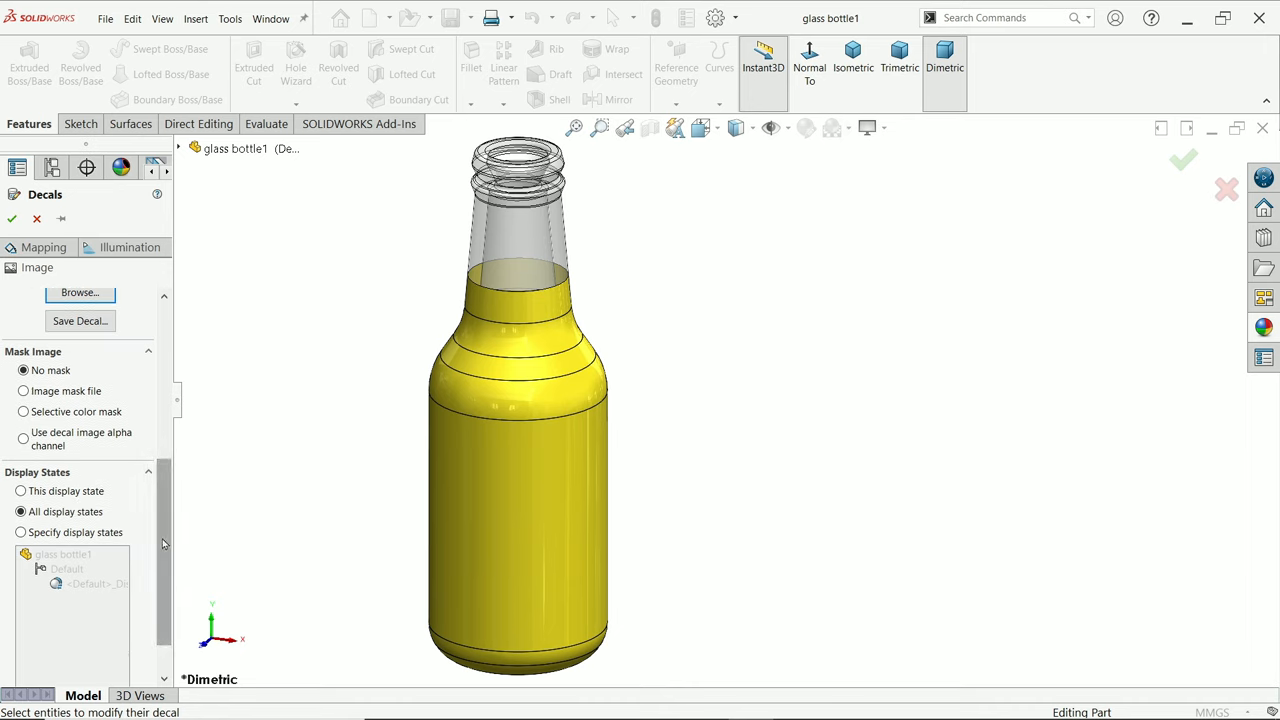
{"action": "left_click", "coordinate": [44, 248]}
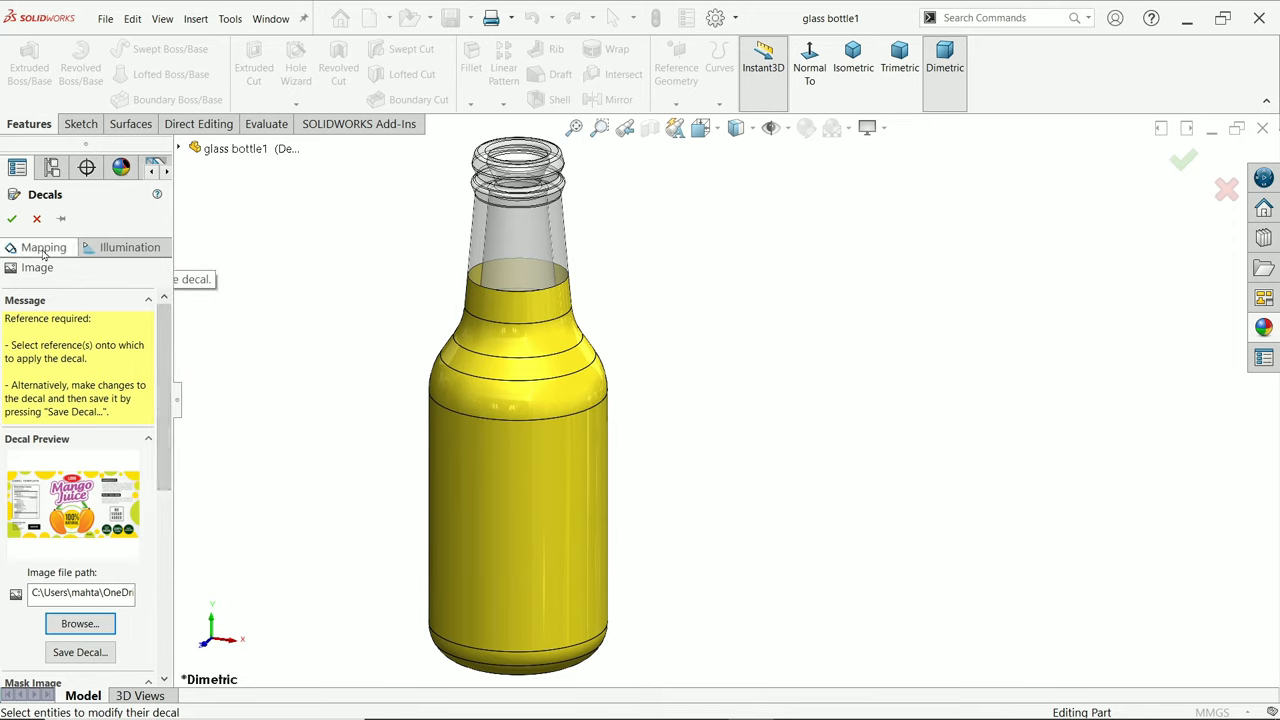
- Change the decal mapping from Cylindrical to Label so the image wraps the bottle body
{"action": "left_click", "coordinate": [36, 268]}
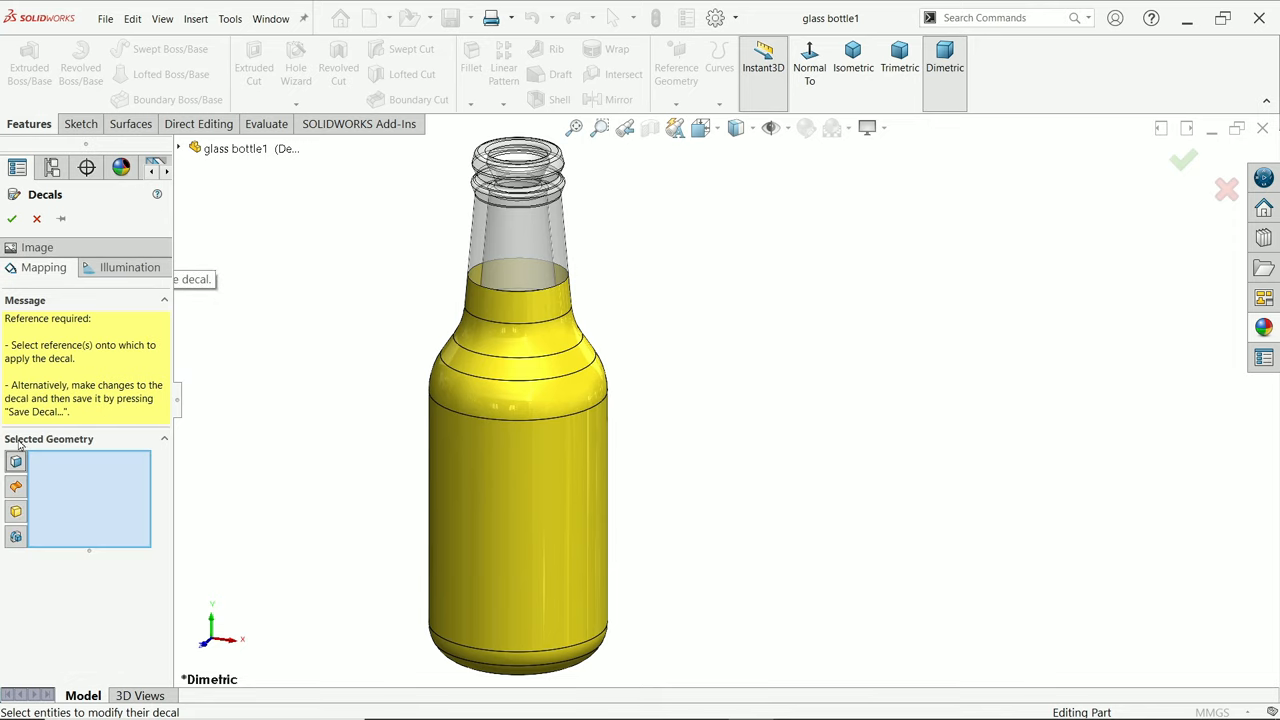
{"action": "mouse_move", "coordinate": [544, 396]}
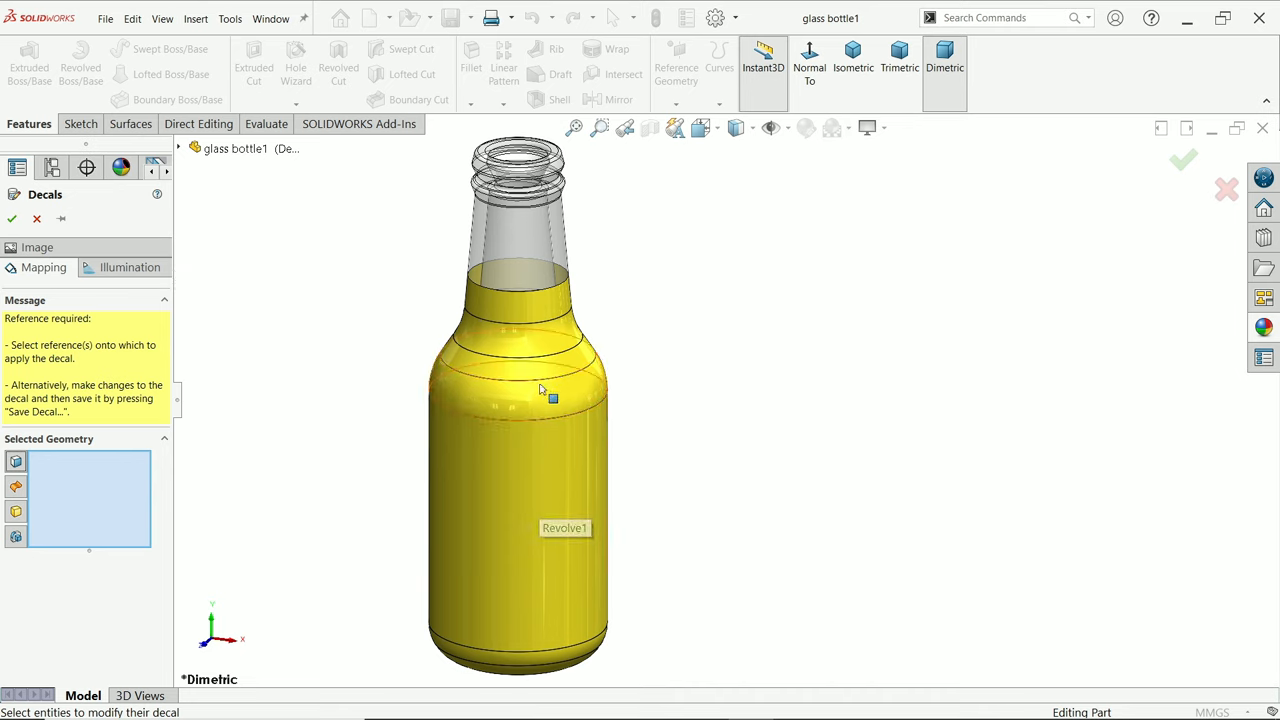
{"action": "mouse_move", "coordinate": [508, 486]}
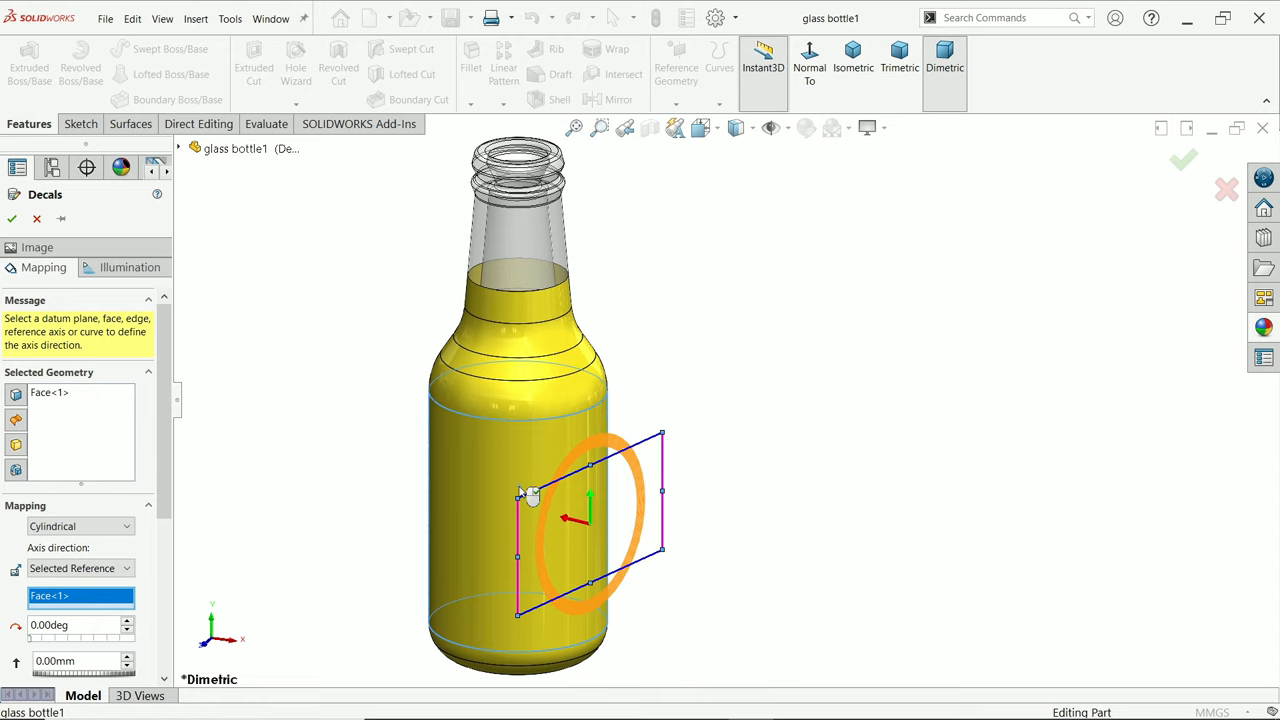
{"action": "mouse_move", "coordinate": [356, 494]}
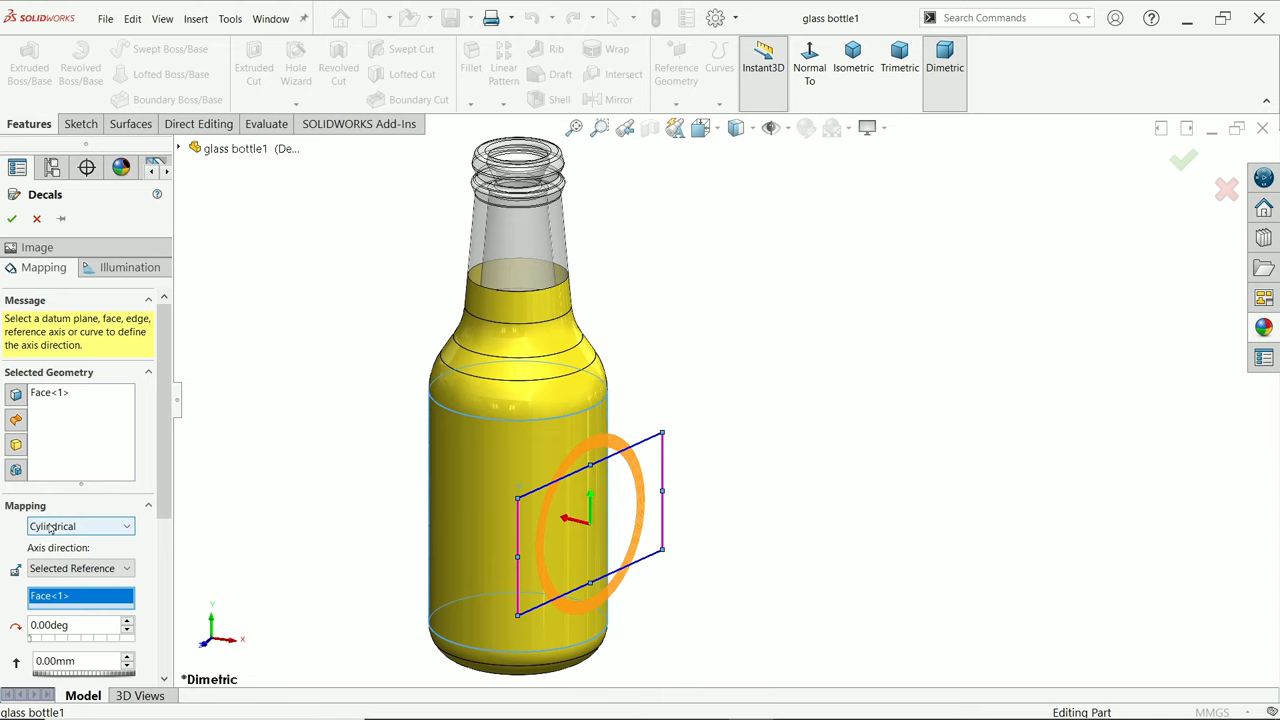
{"action": "left_click", "coordinate": [80, 526]}
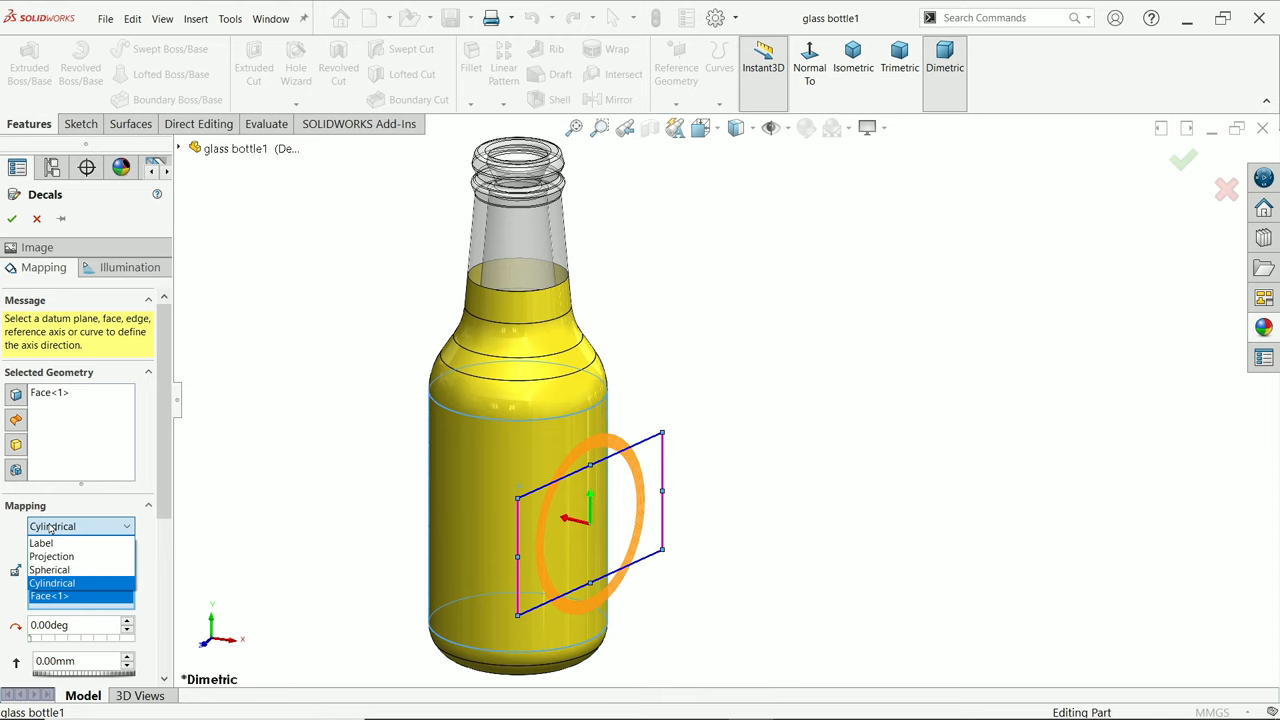
{"action": "mouse_move", "coordinate": [50, 568]}
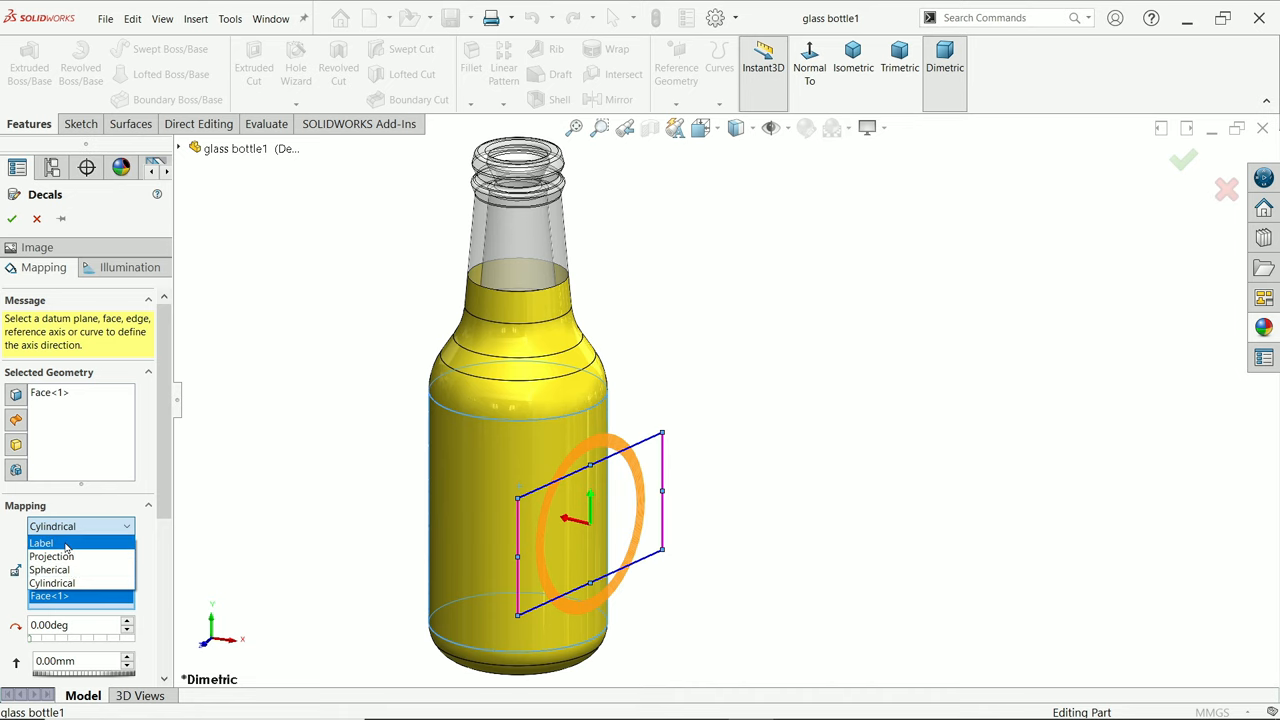
{"action": "left_click", "coordinate": [40, 542]}
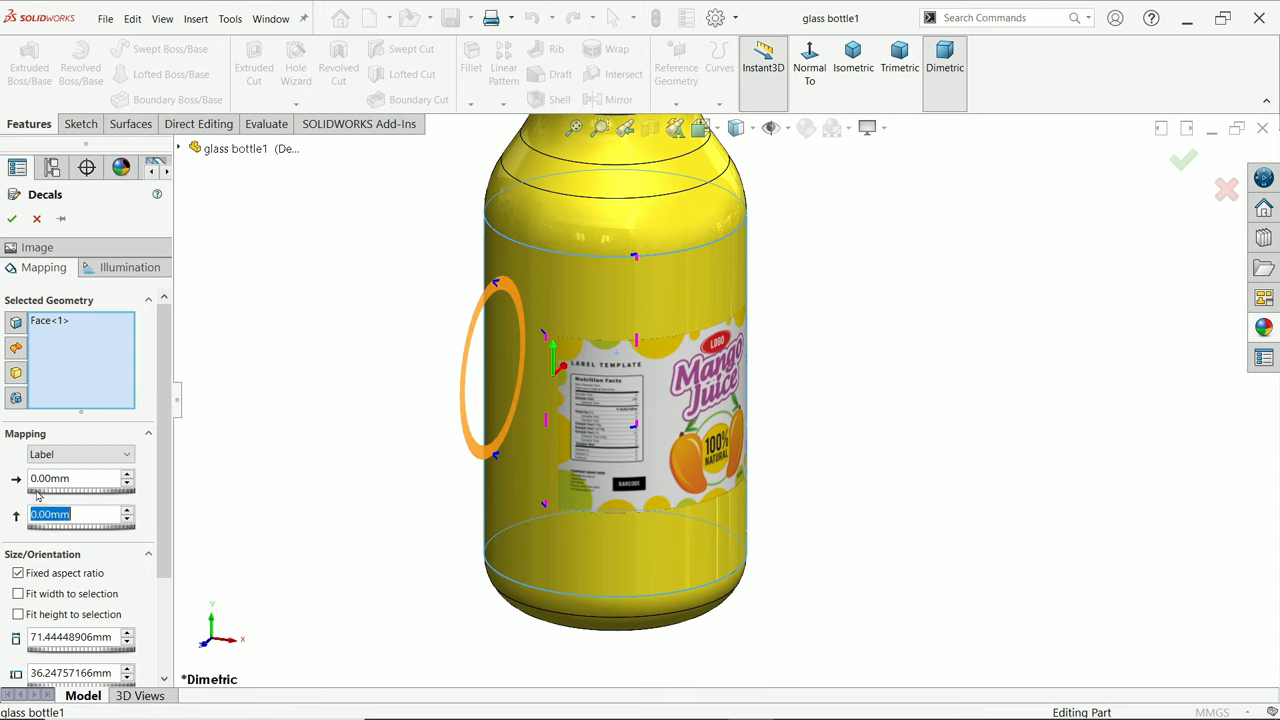
{"action": "mouse_move", "coordinate": [50, 498]}
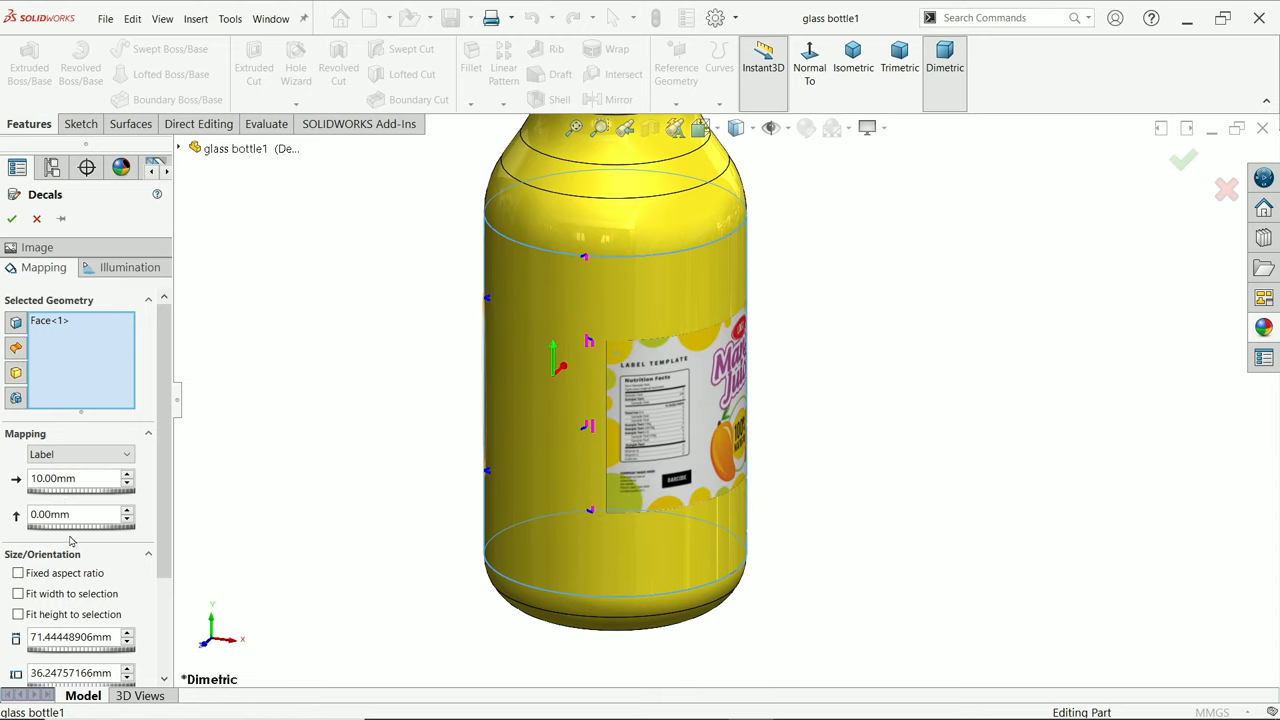
- Offset the label around the body, set rotation 0.00deg, and toggle Mirror horizontally on then off
{"action": "type", "text": "70.00mm"}
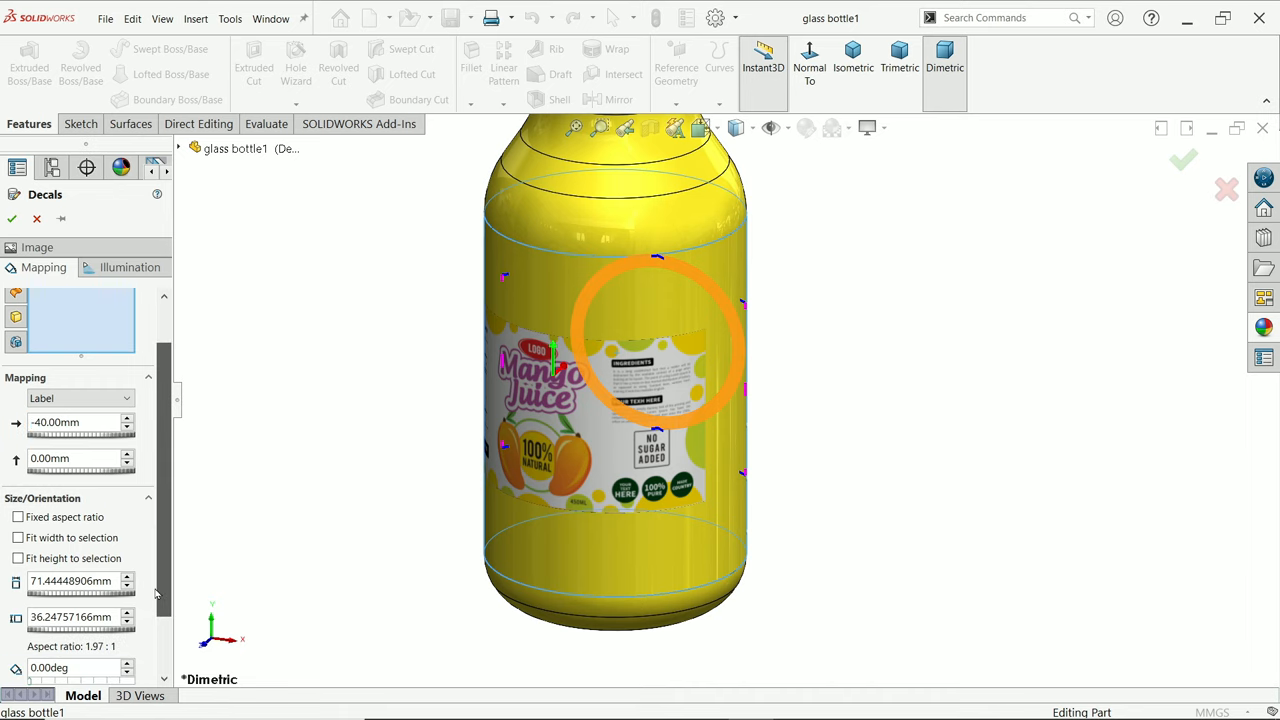
{"action": "mouse_move", "coordinate": [18, 536]}
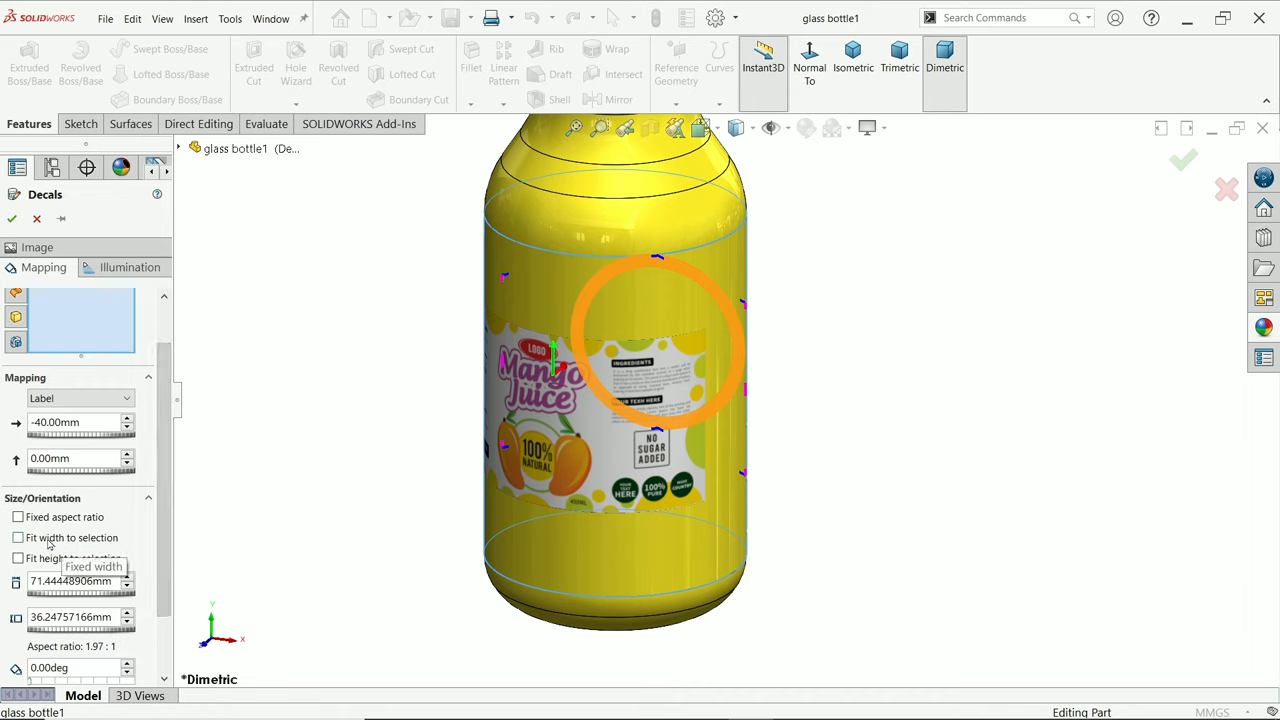
{"action": "mouse_move", "coordinate": [50, 598]}
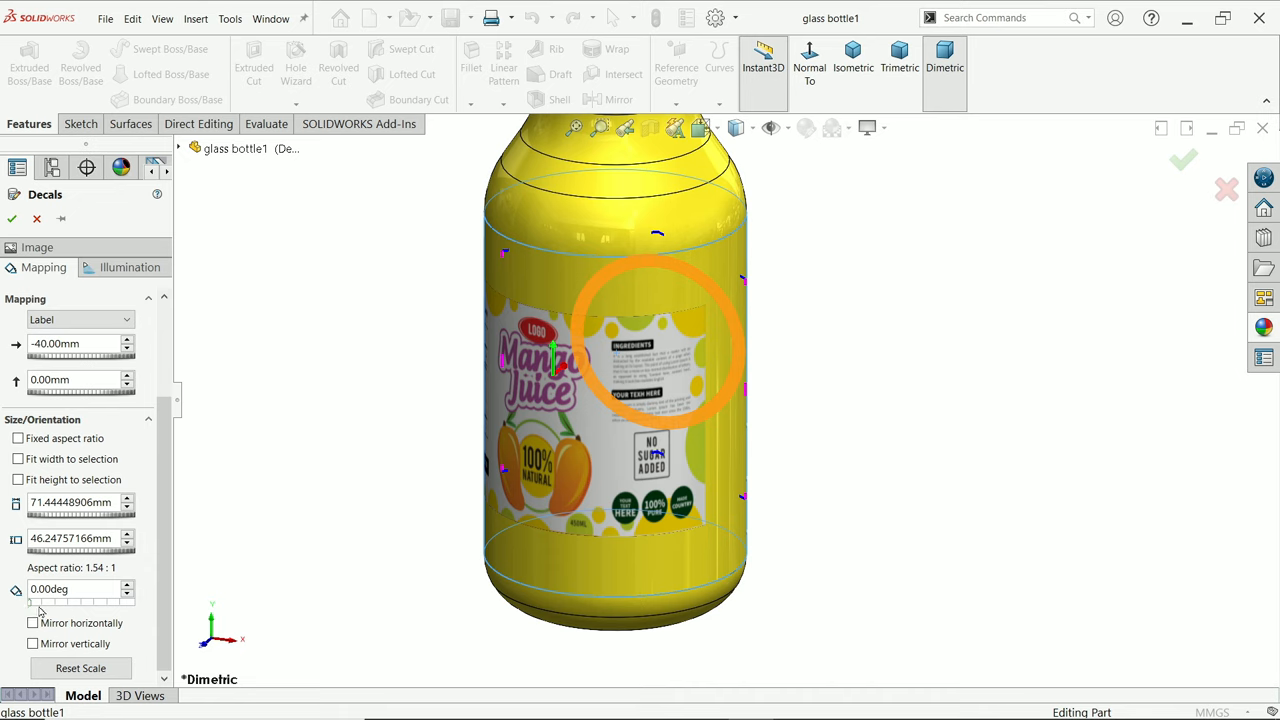
{"action": "left_click", "coordinate": [656, 344]}
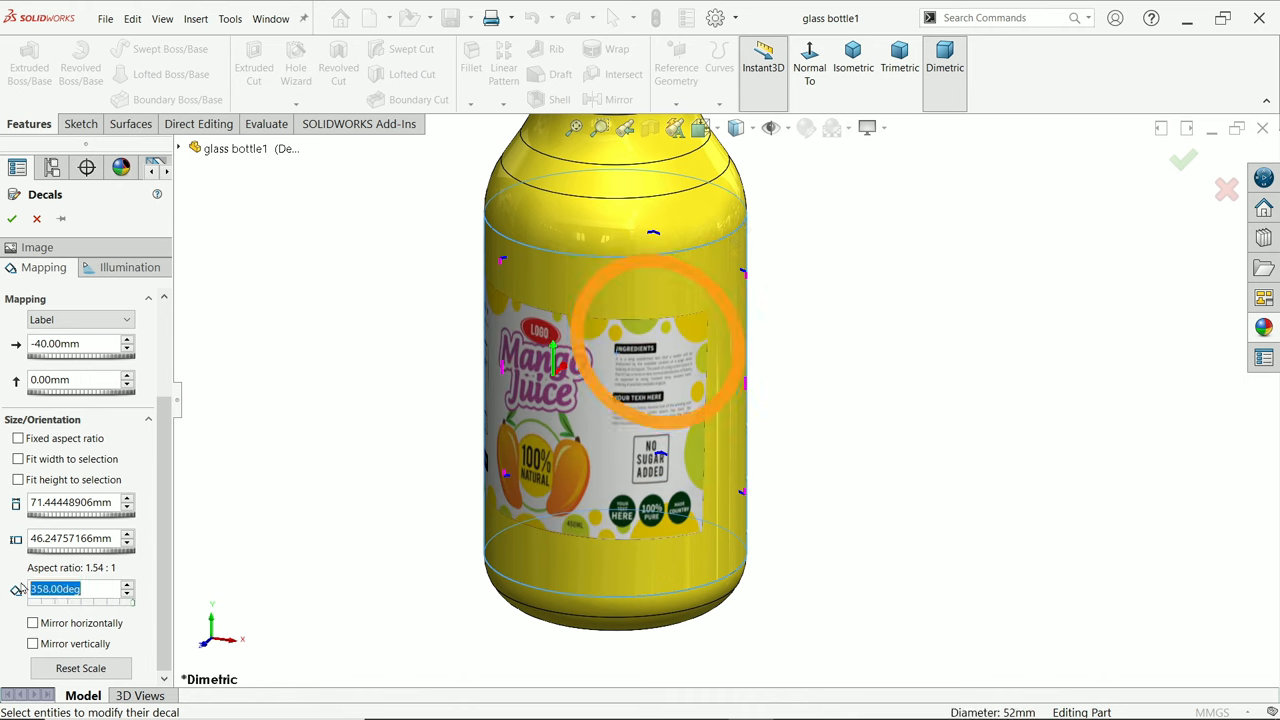
{"action": "type", "text": "0.00deg"}
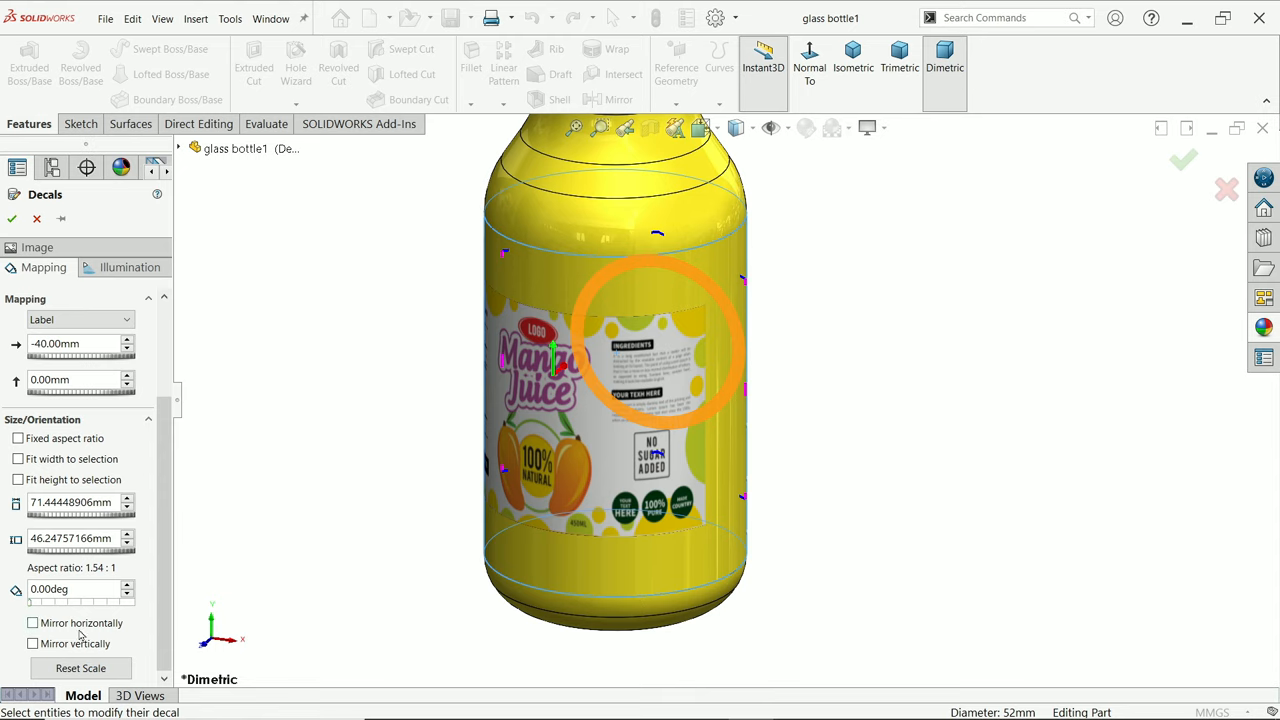
{"action": "left_click", "coordinate": [32, 622]}
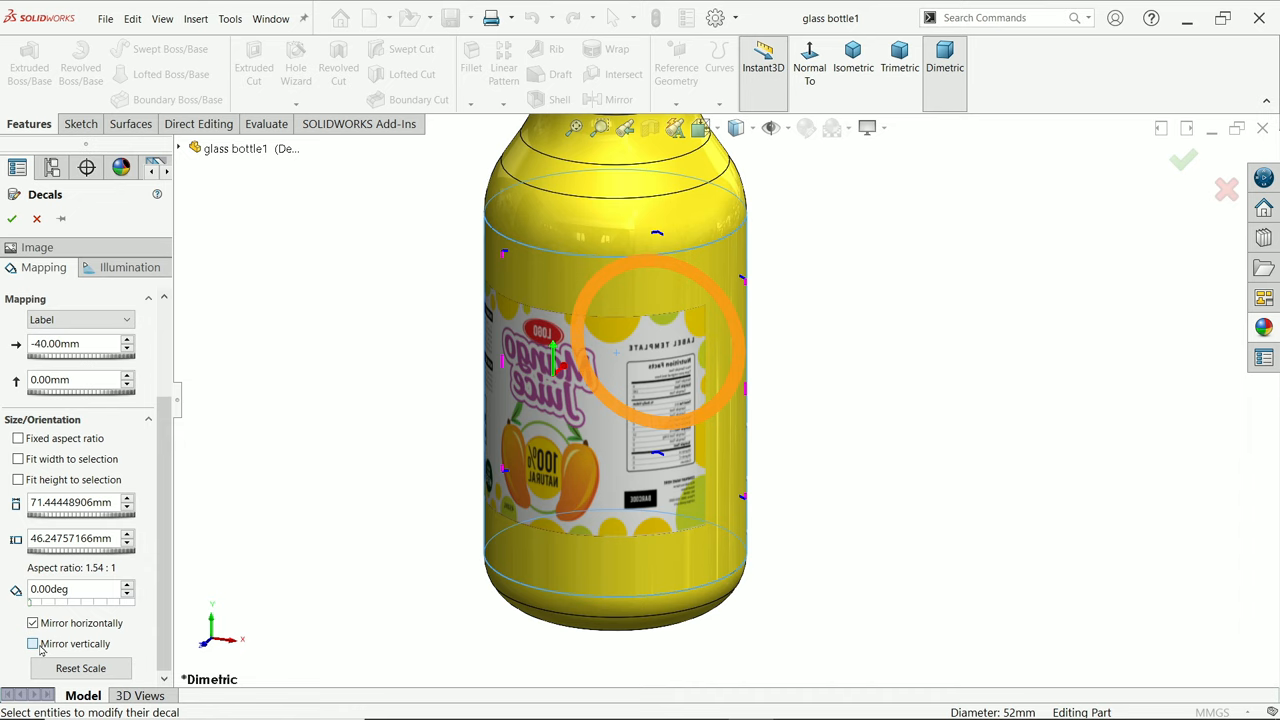
{"action": "left_click", "coordinate": [32, 644]}
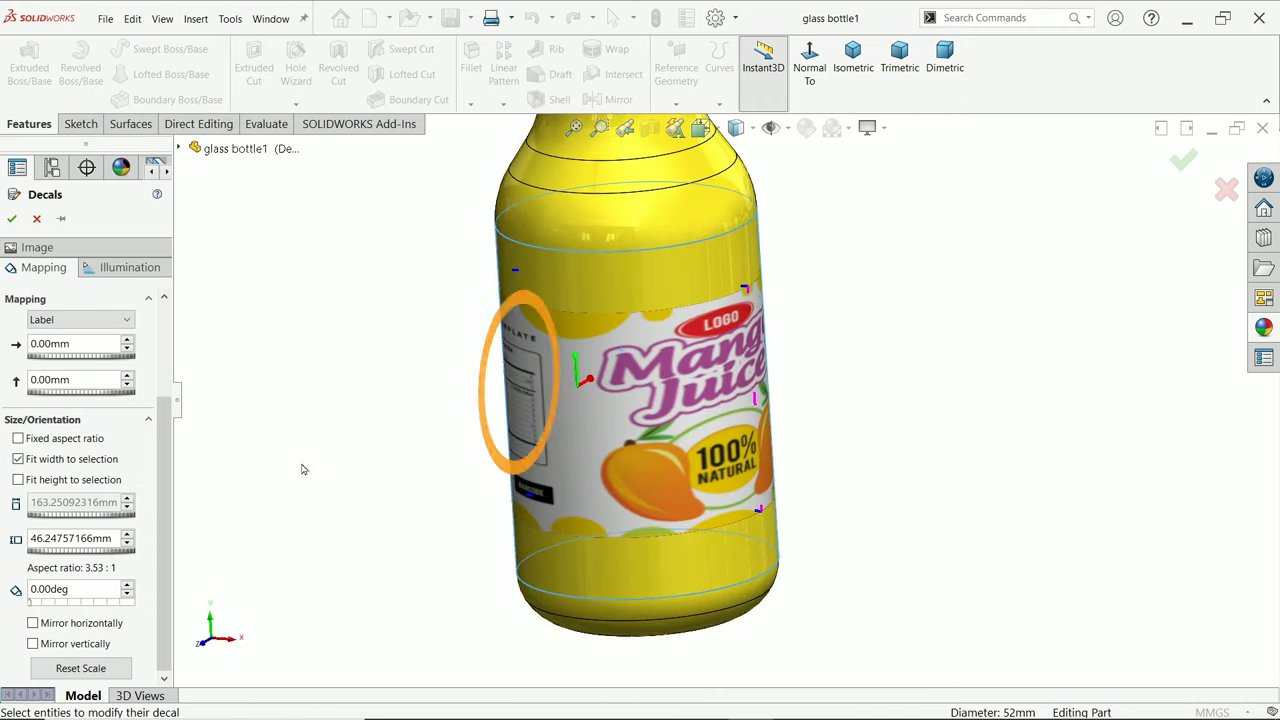
{"action": "mouse_move", "coordinate": [66, 490]}
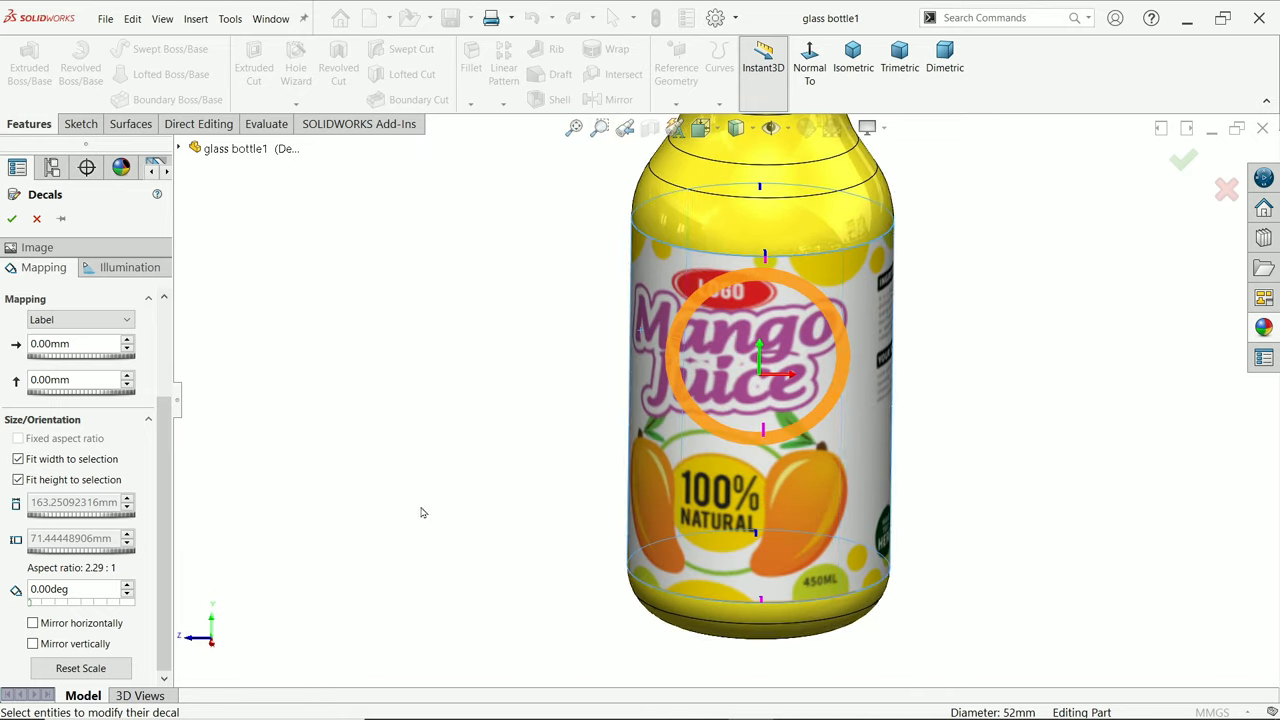
- Enable Fit width to selection and Fit height to selection so the label covers the body face
{"action": "left_click", "coordinate": [18, 480]}
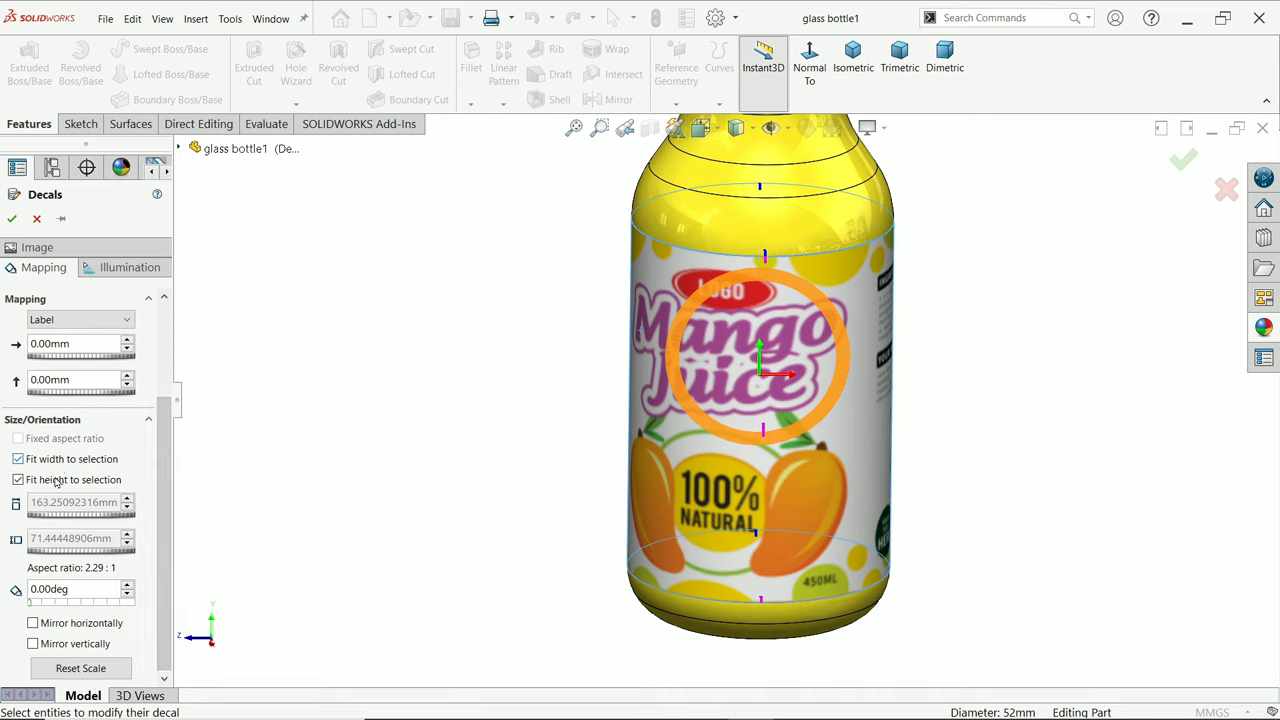
{"action": "mouse_move", "coordinate": [64, 458]}
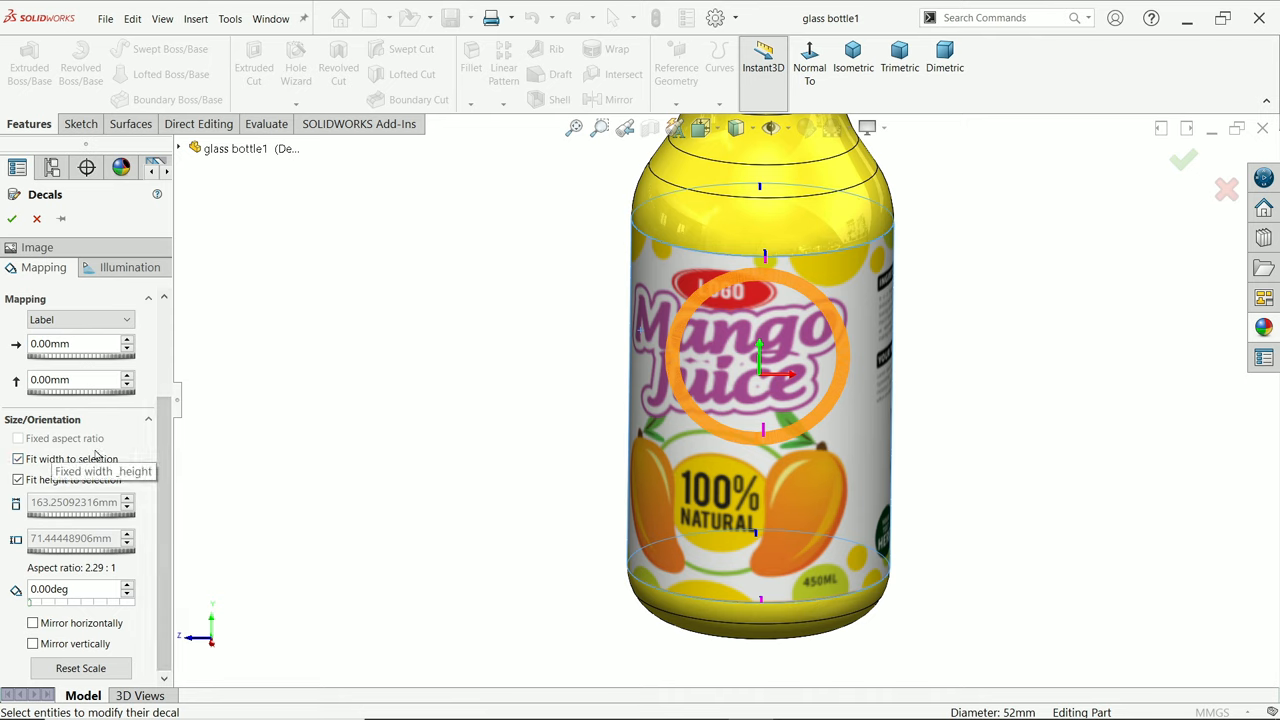
{"action": "left_click", "coordinate": [764, 490]}
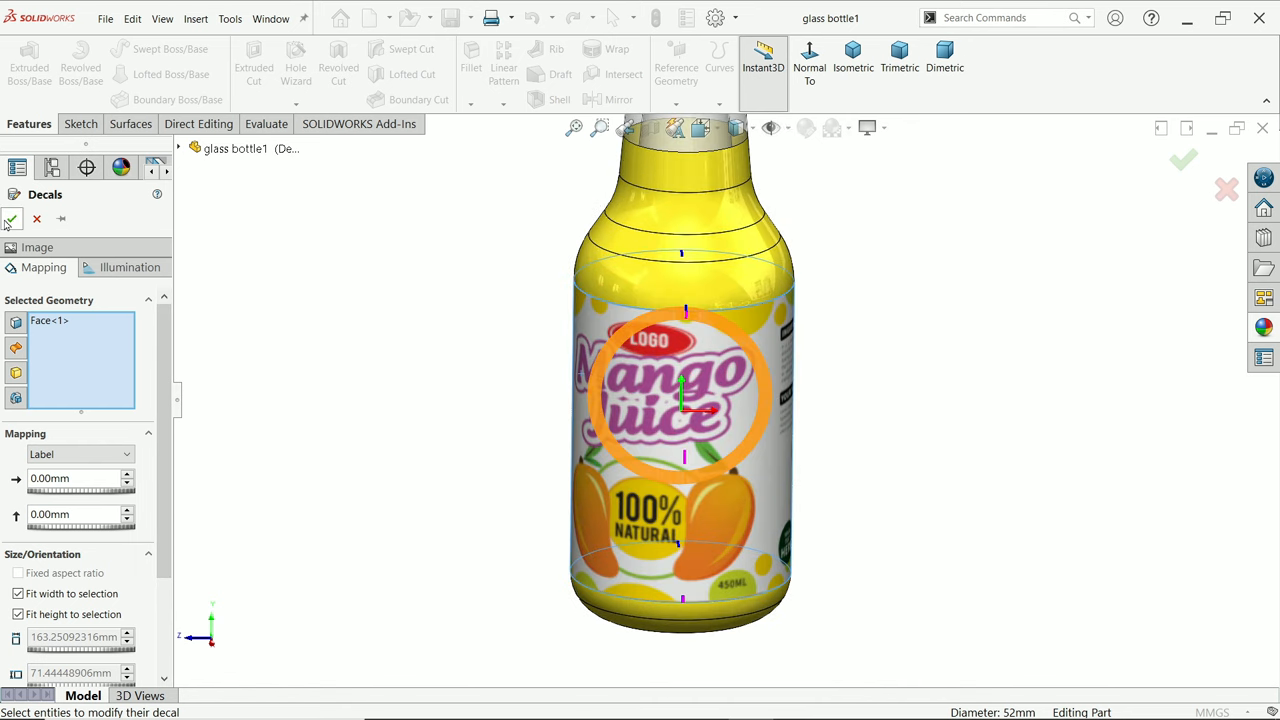
- Accept the decal and turn the view to show the whole labelled bottle upright
{"action": "left_click", "coordinate": [1184, 160]}
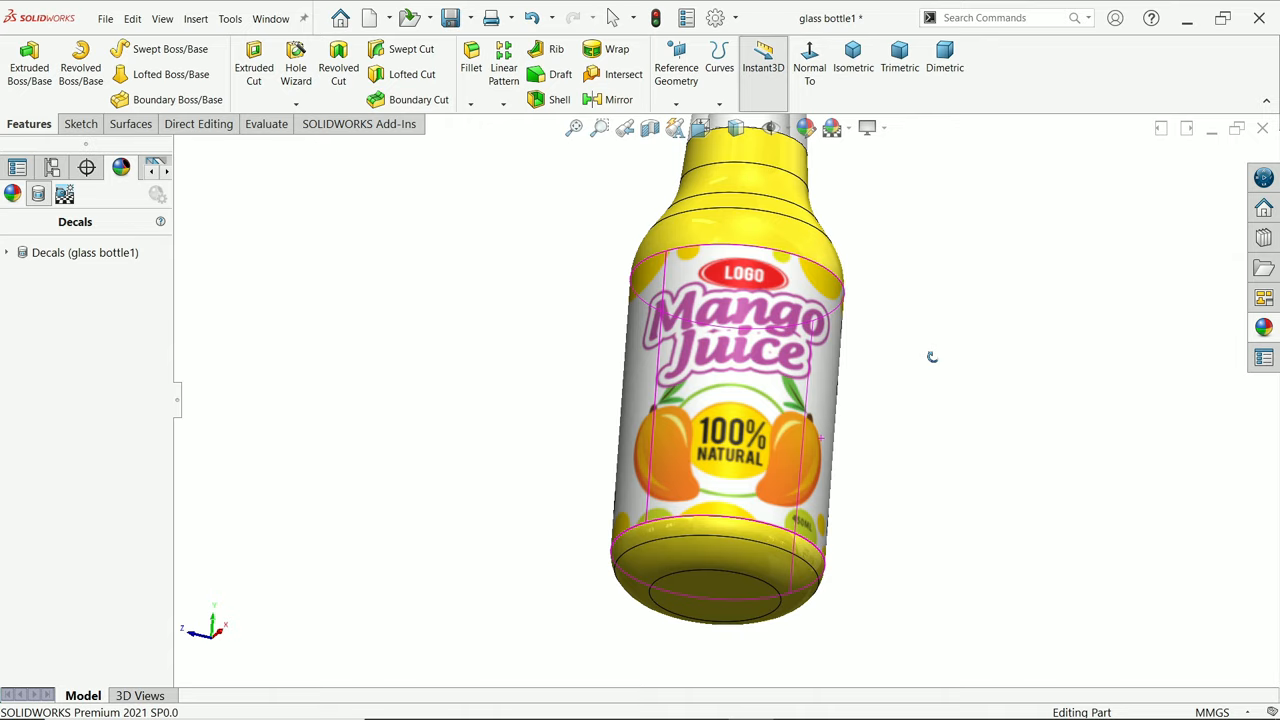
{"action": "left_click_drag", "start_coordinate": [930, 356], "coordinate": [950, 496]}
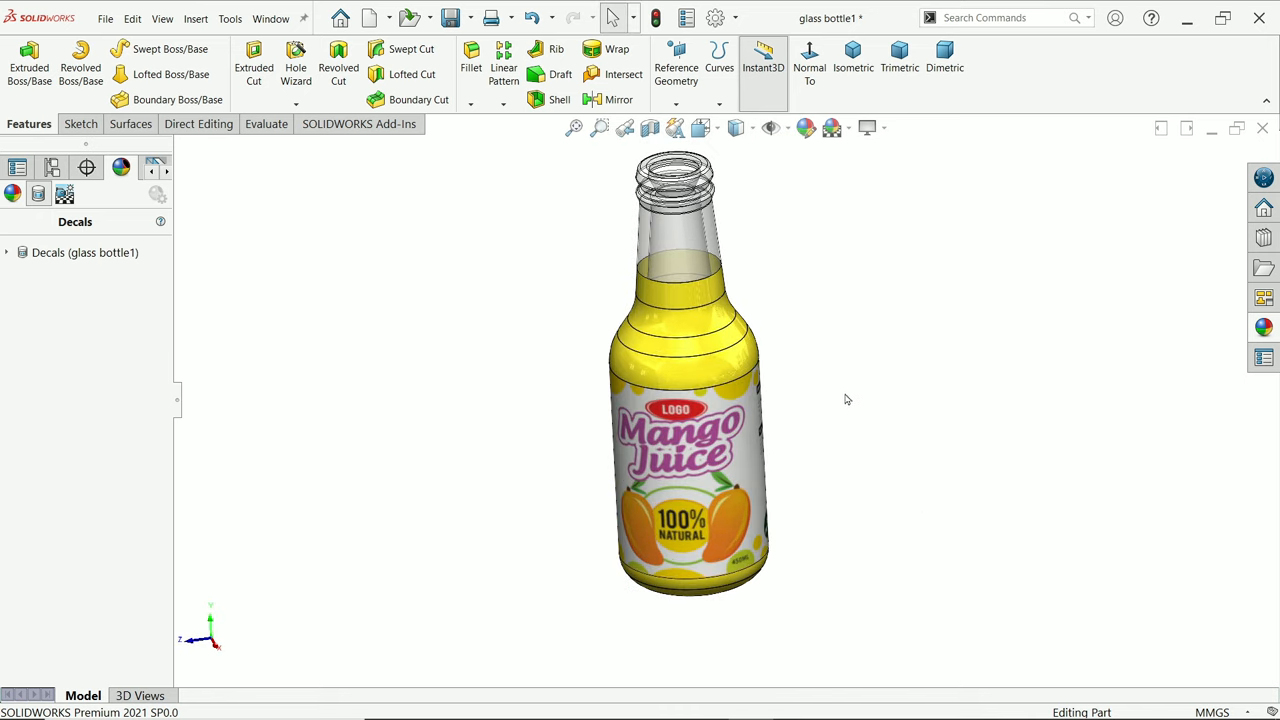
{"action": "mouse_move", "coordinate": [824, 448]}
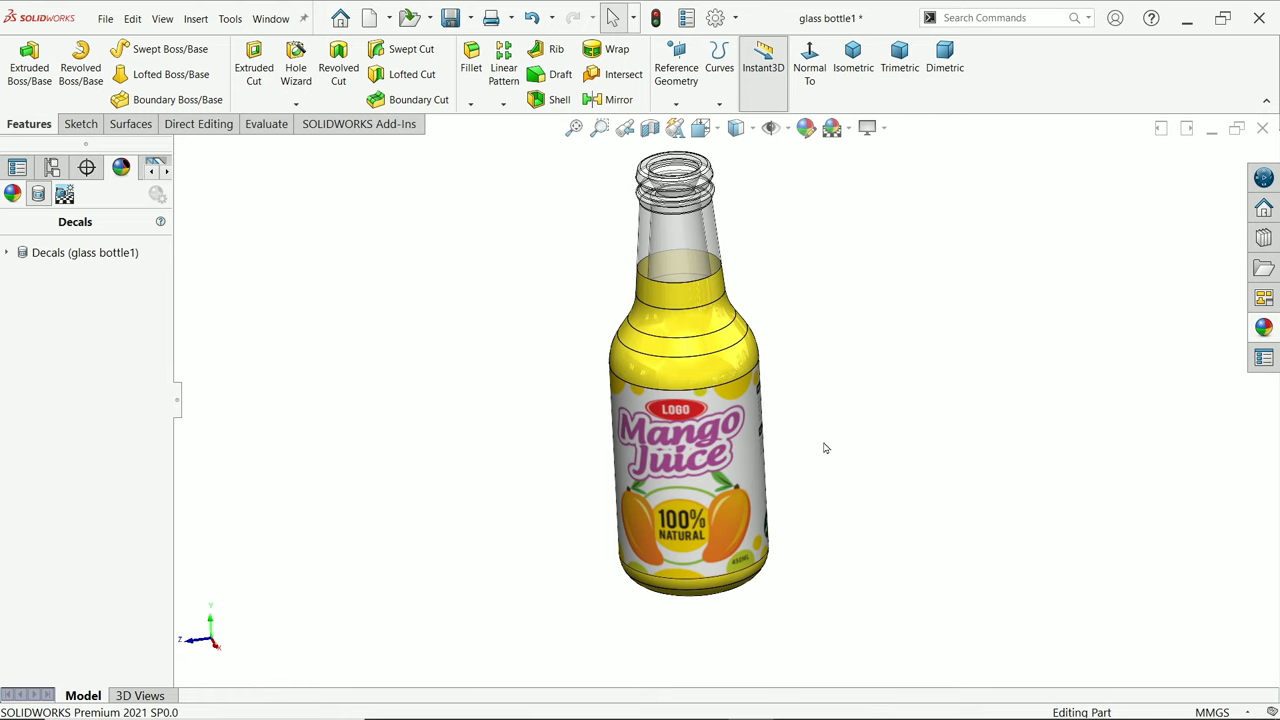